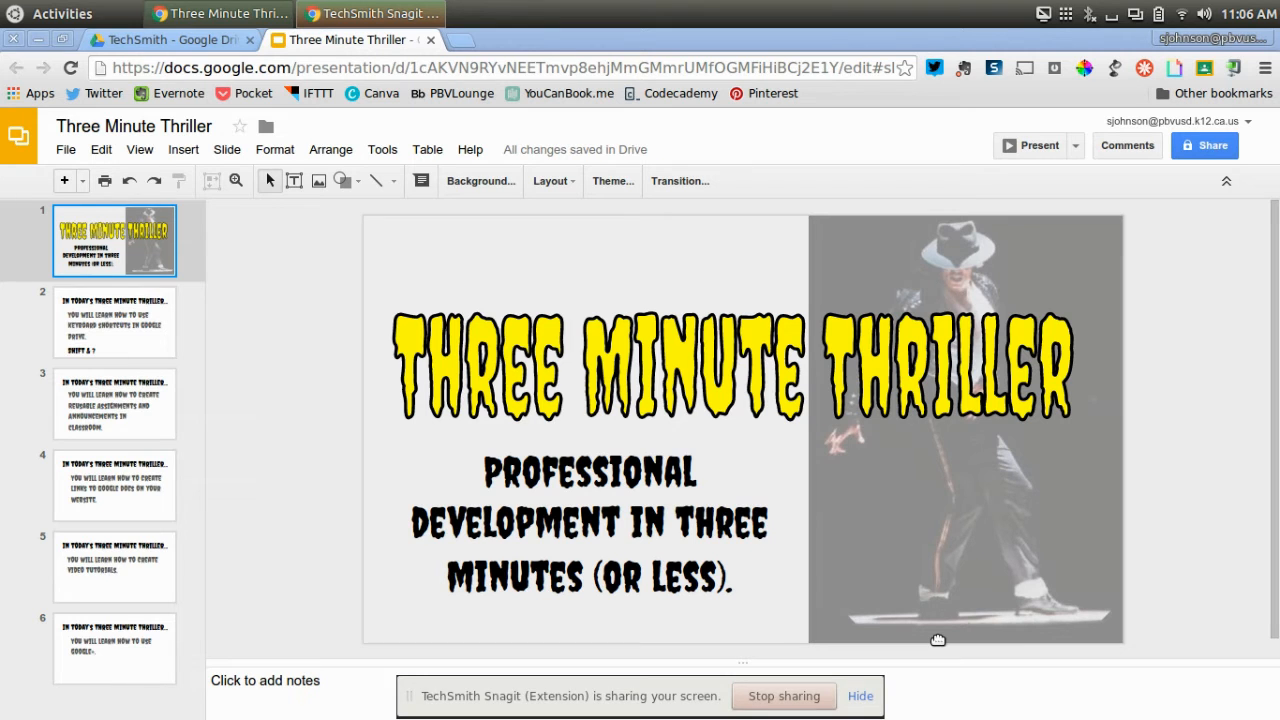
mouse_move(100, 318)
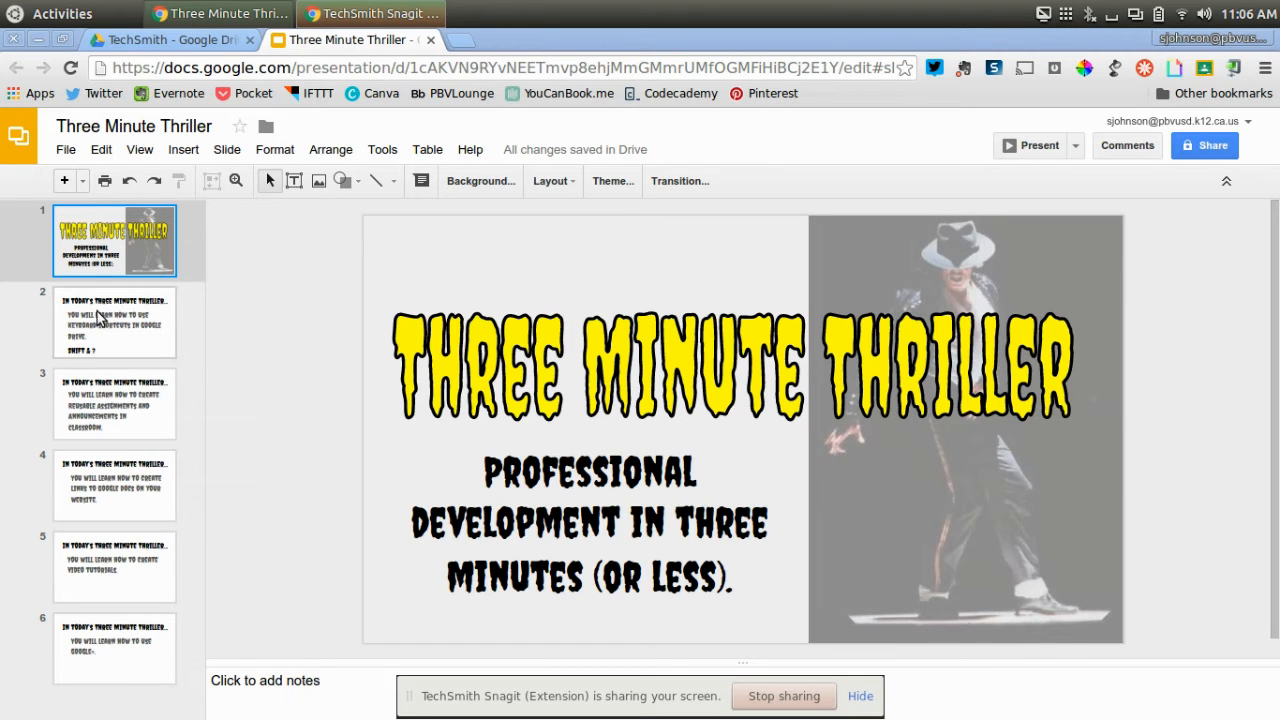
Step: Show slide 2, which introduces keyboard shortcuts in Google Drive
left_click(114, 322)
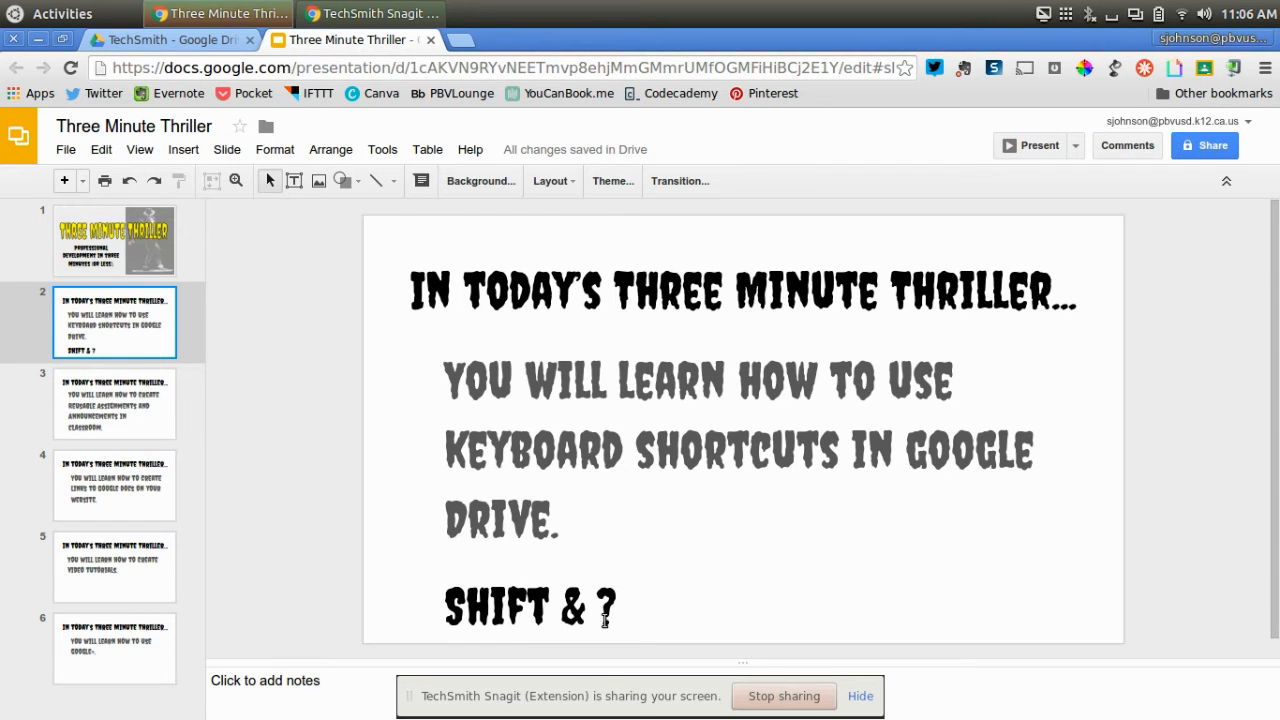
Step: Switch to the My Drive tab and select the first folder in the list
left_click(170, 40)
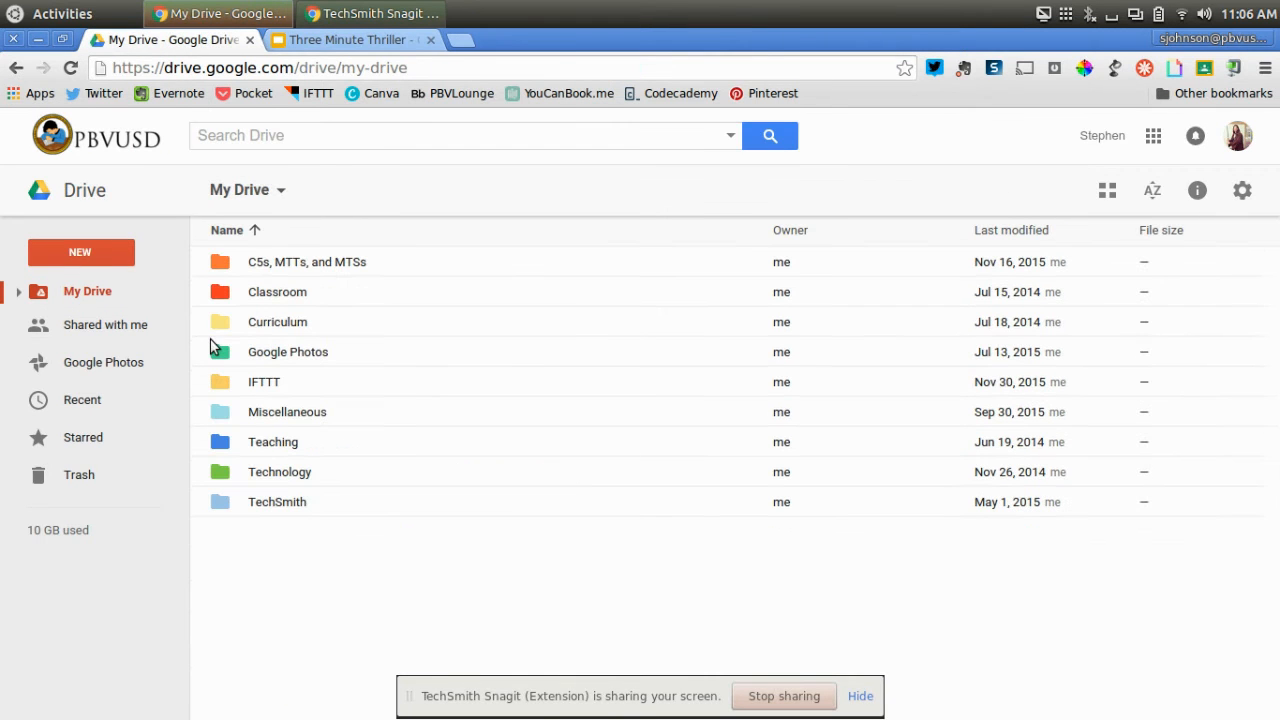
mouse_move(564, 700)
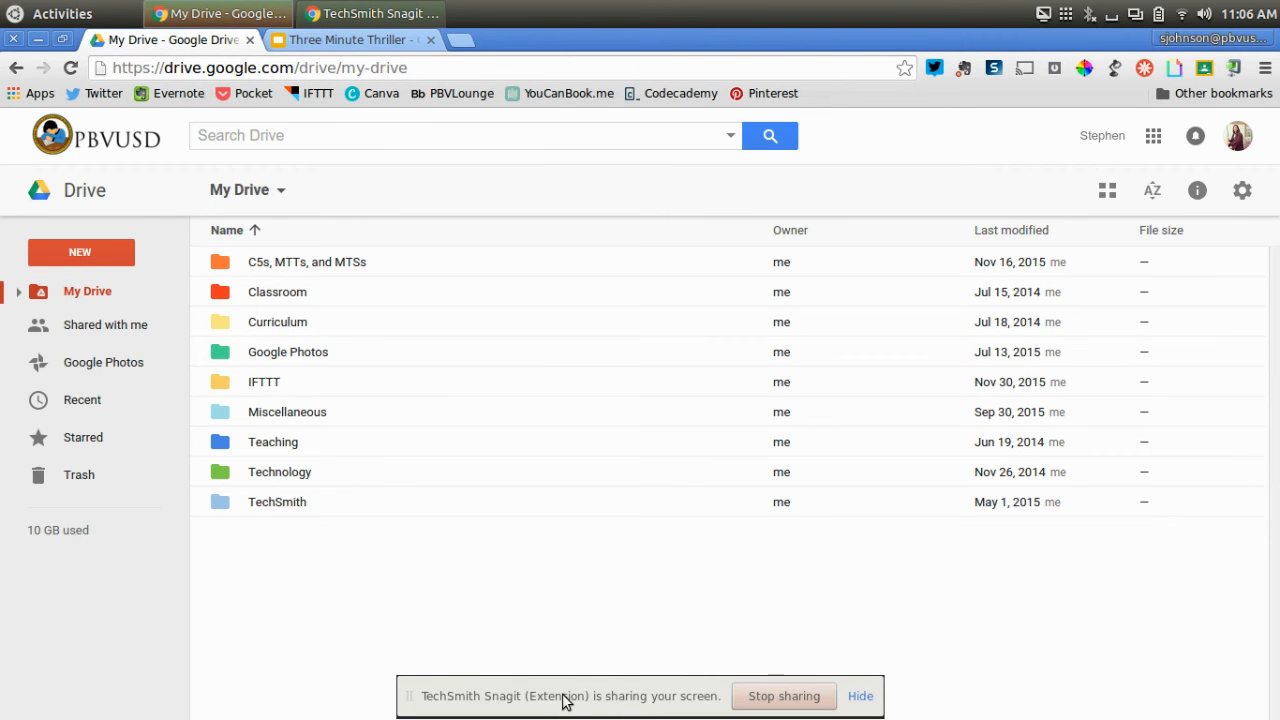
mouse_move(564, 636)
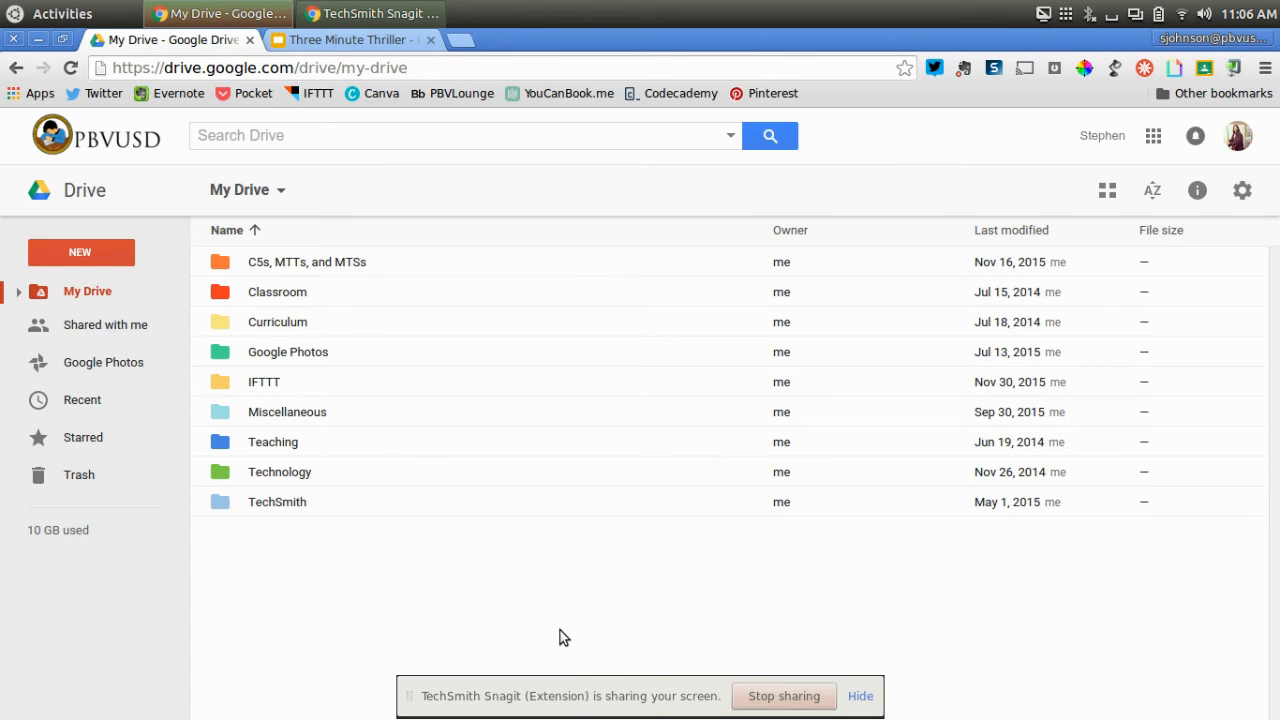
mouse_move(398, 110)
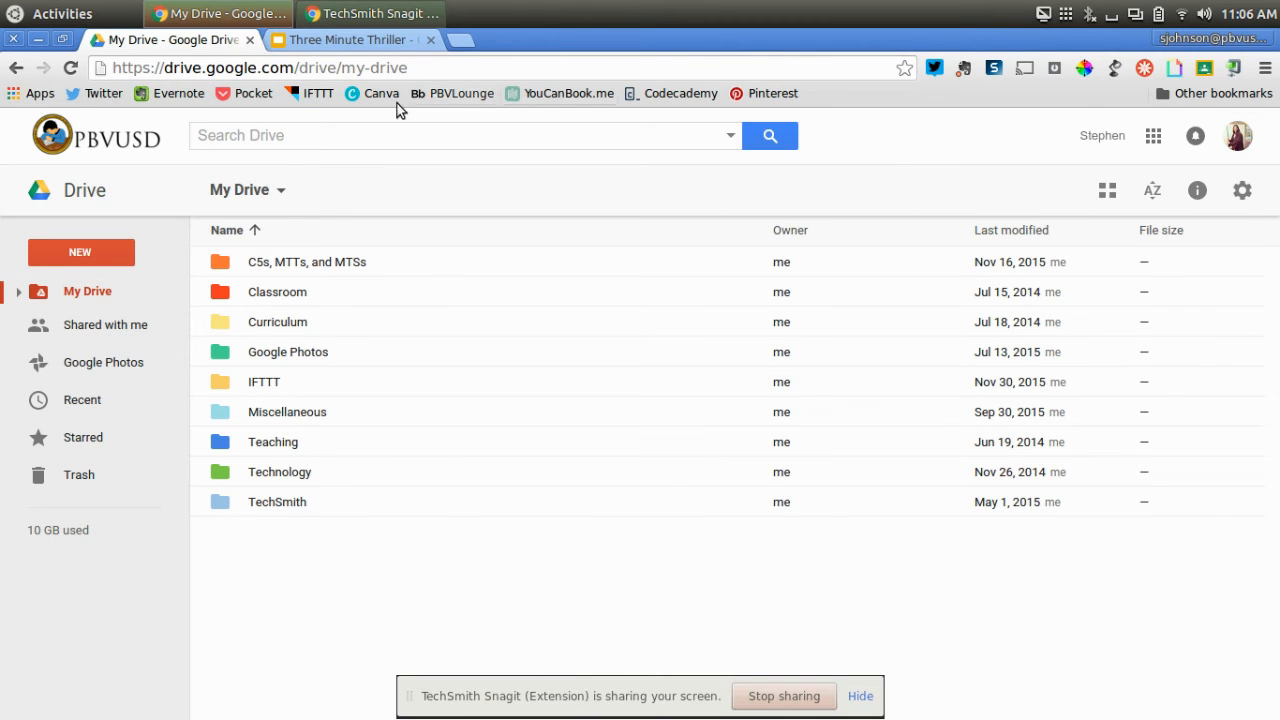
mouse_move(796, 616)
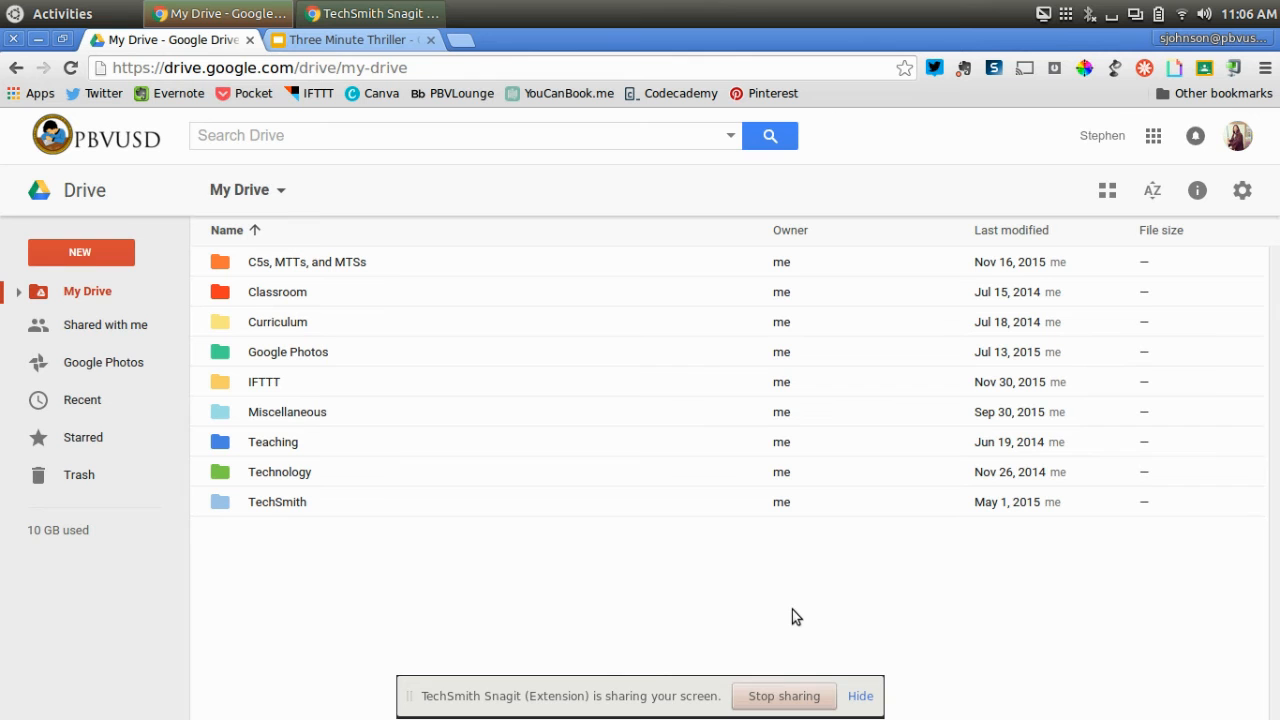
left_click(308, 260)
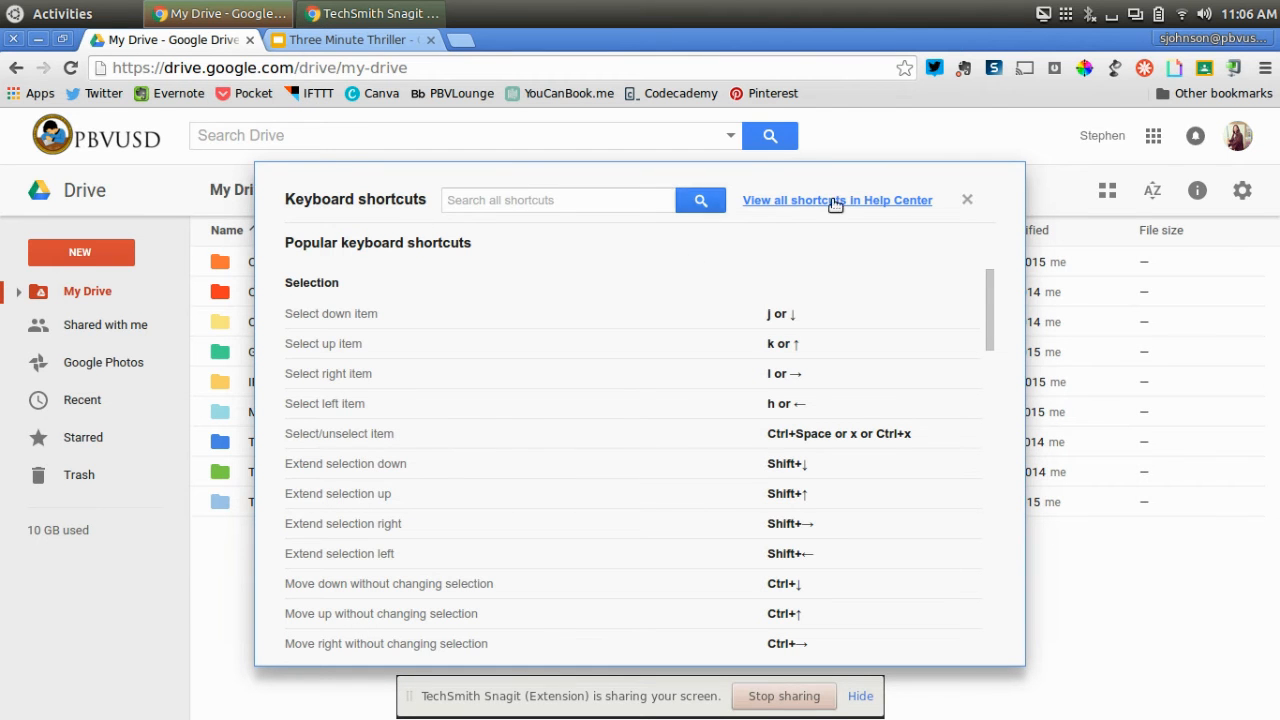
Step: Scroll the Keyboard shortcuts overlay down to the Go to section and back to Selection
scroll("down", 3)
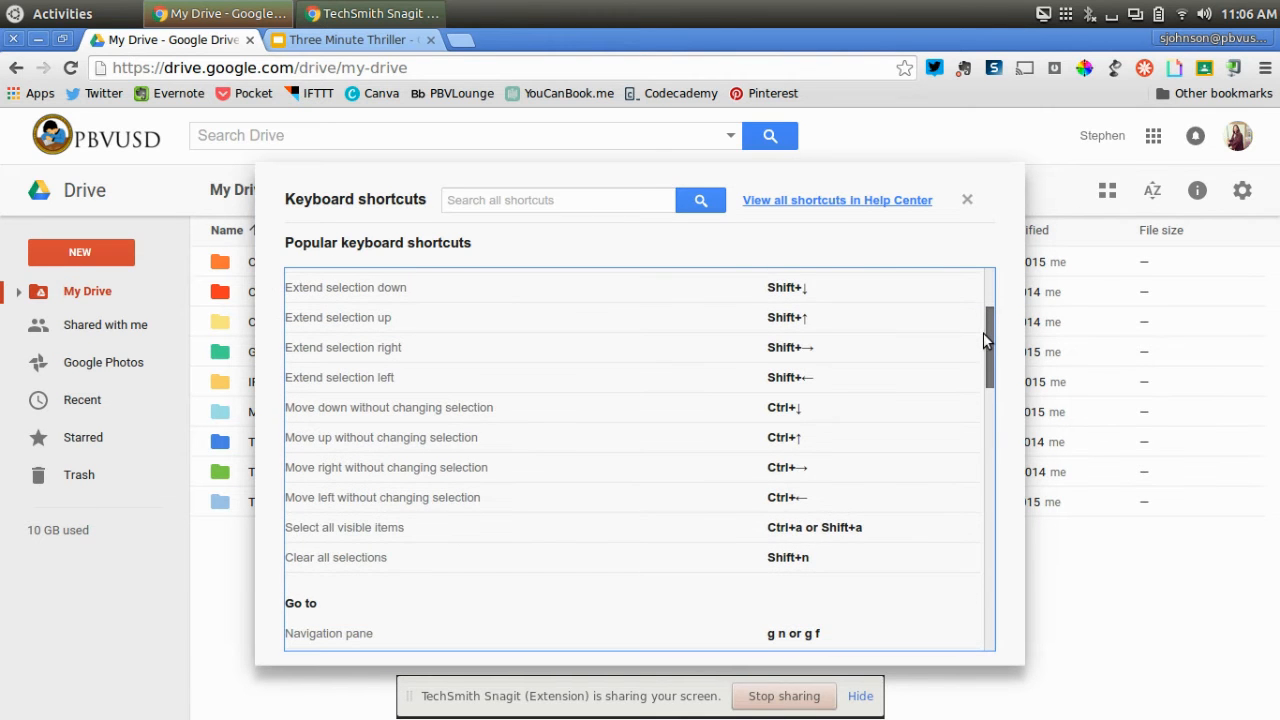
scroll("down", 3)
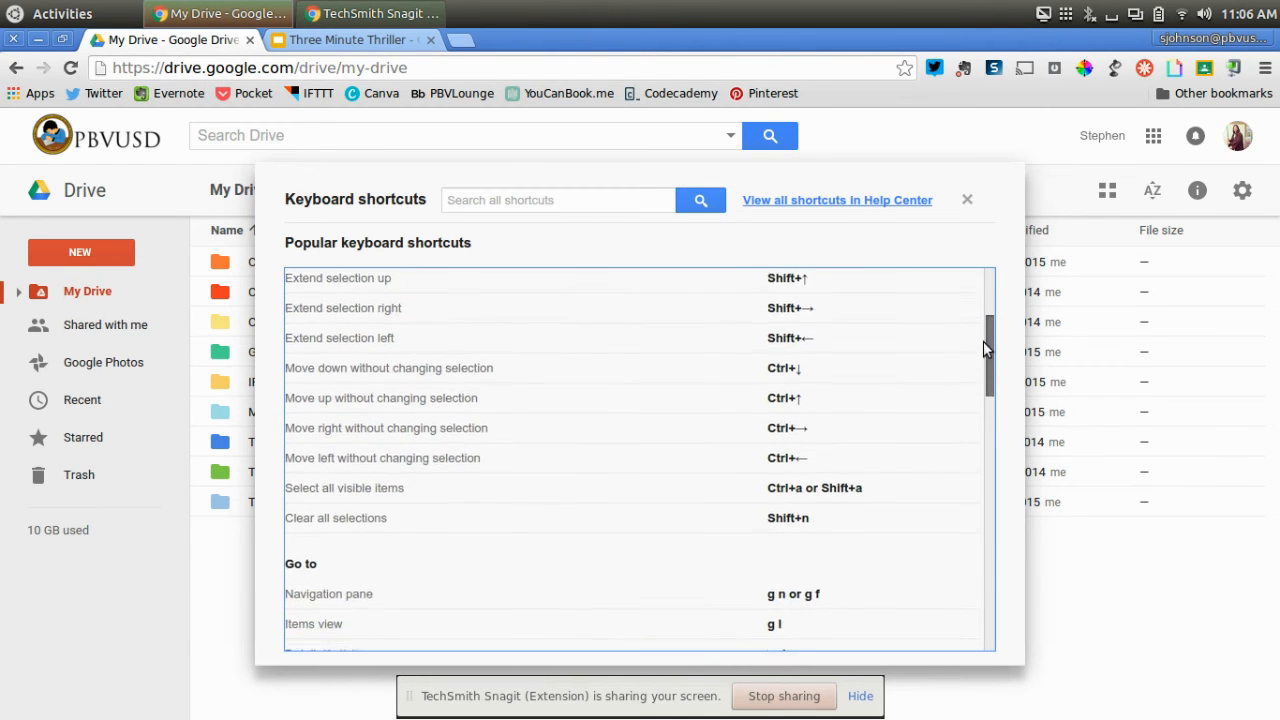
scroll("up", 3)
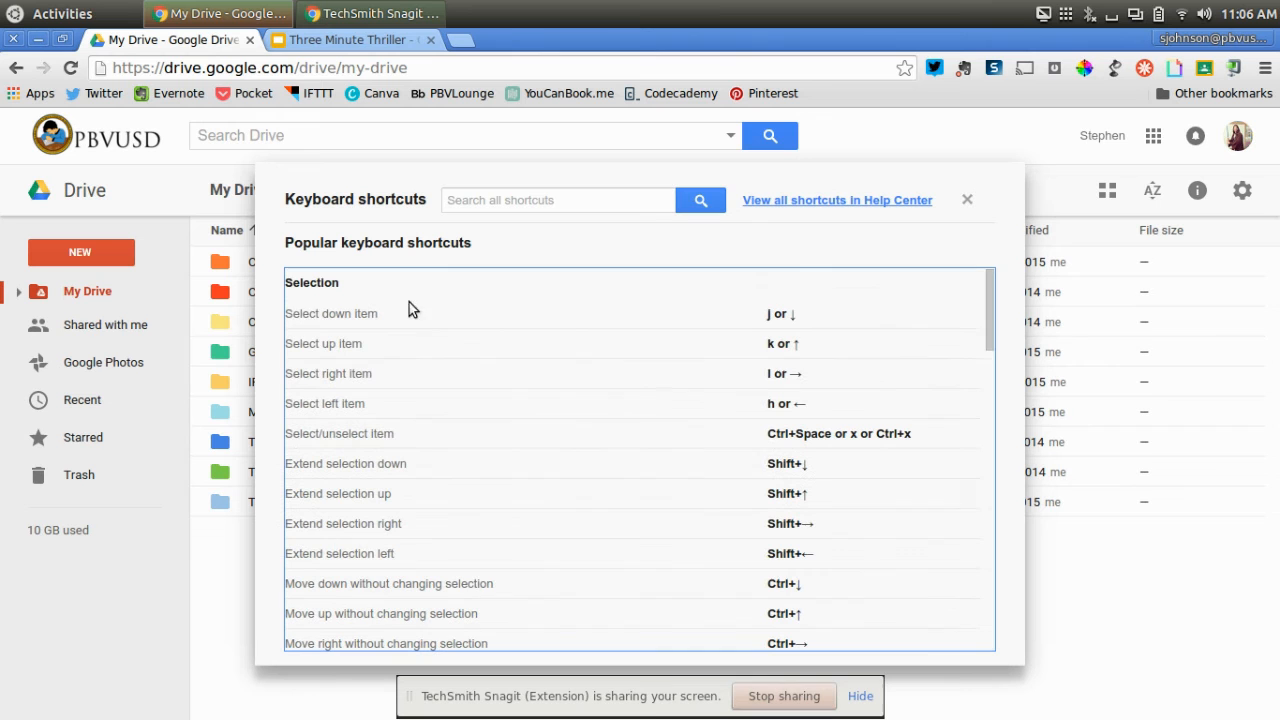
mouse_move(772, 330)
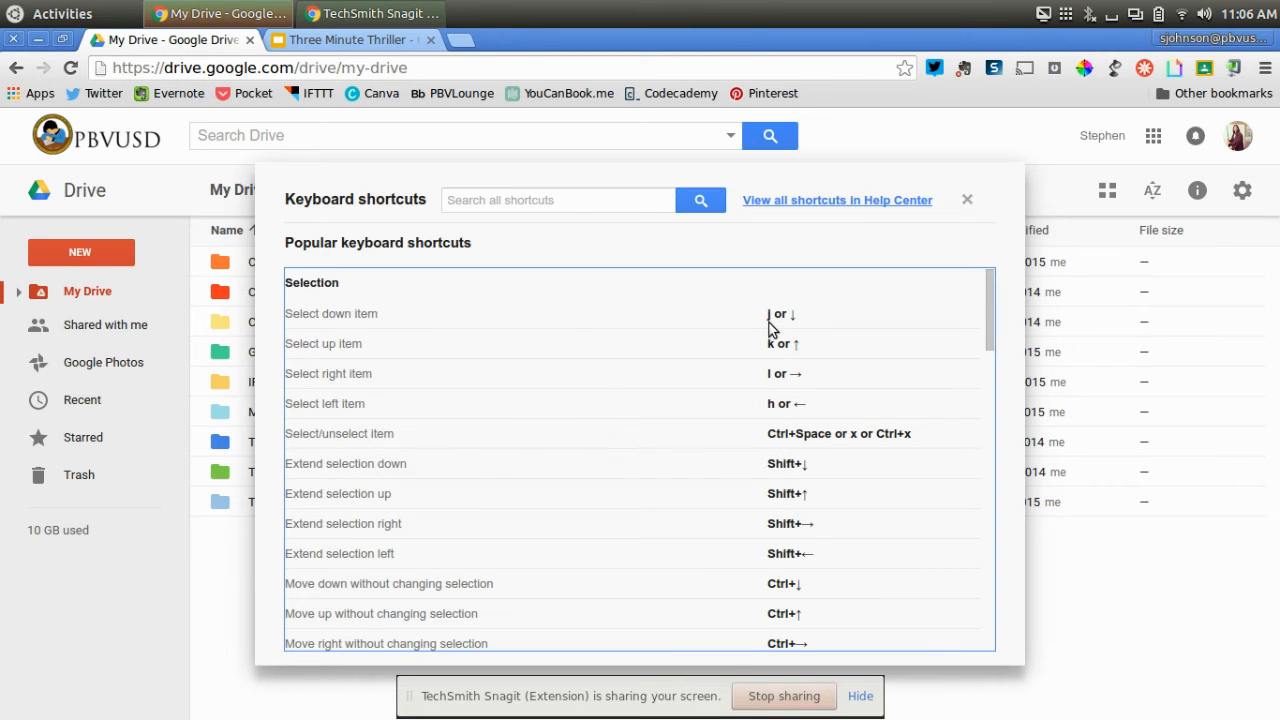
mouse_move(790, 340)
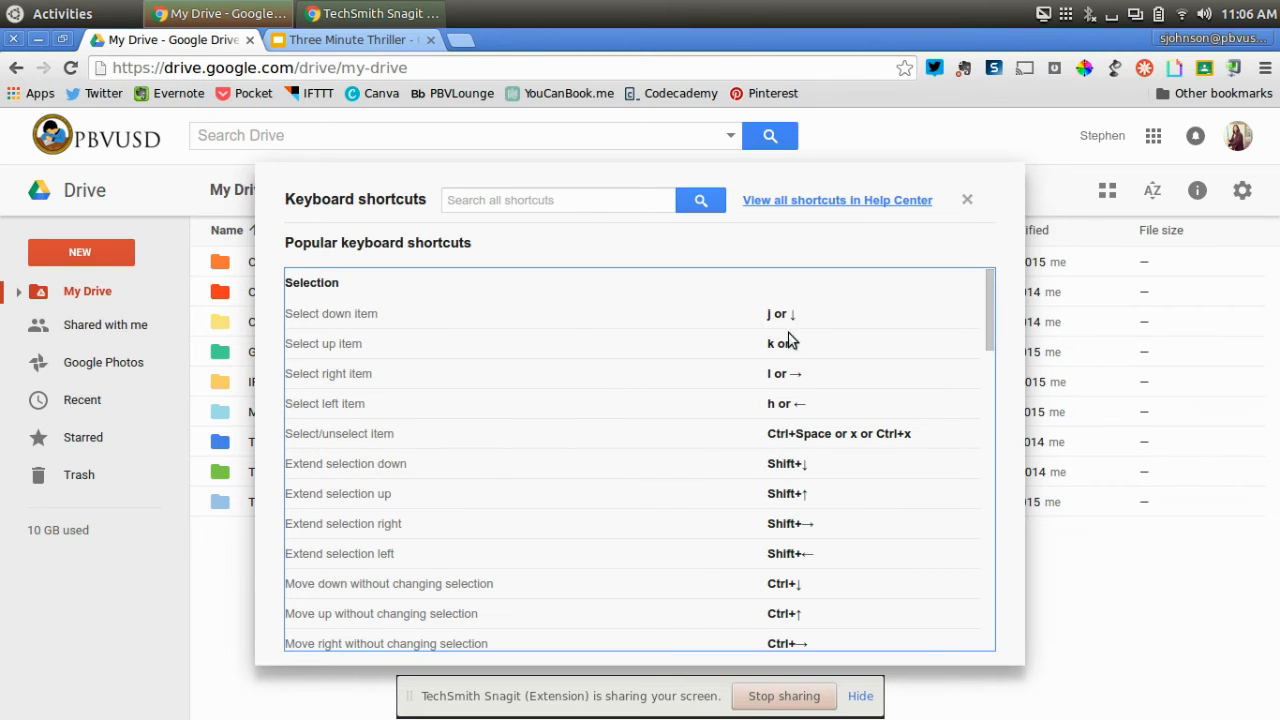
Step: Close the overlay and step down the folders from CSs, MTTs, and MTSs to Miscellaneous
left_click(966, 200)
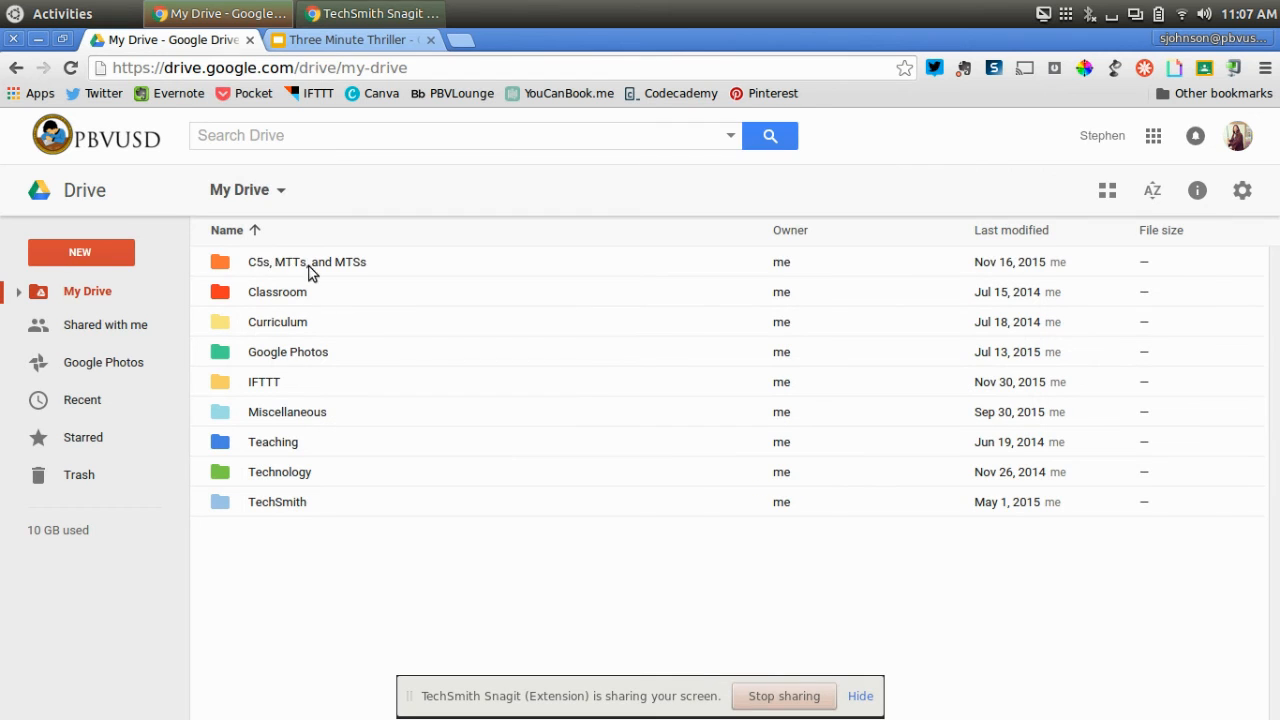
left_click(308, 260)
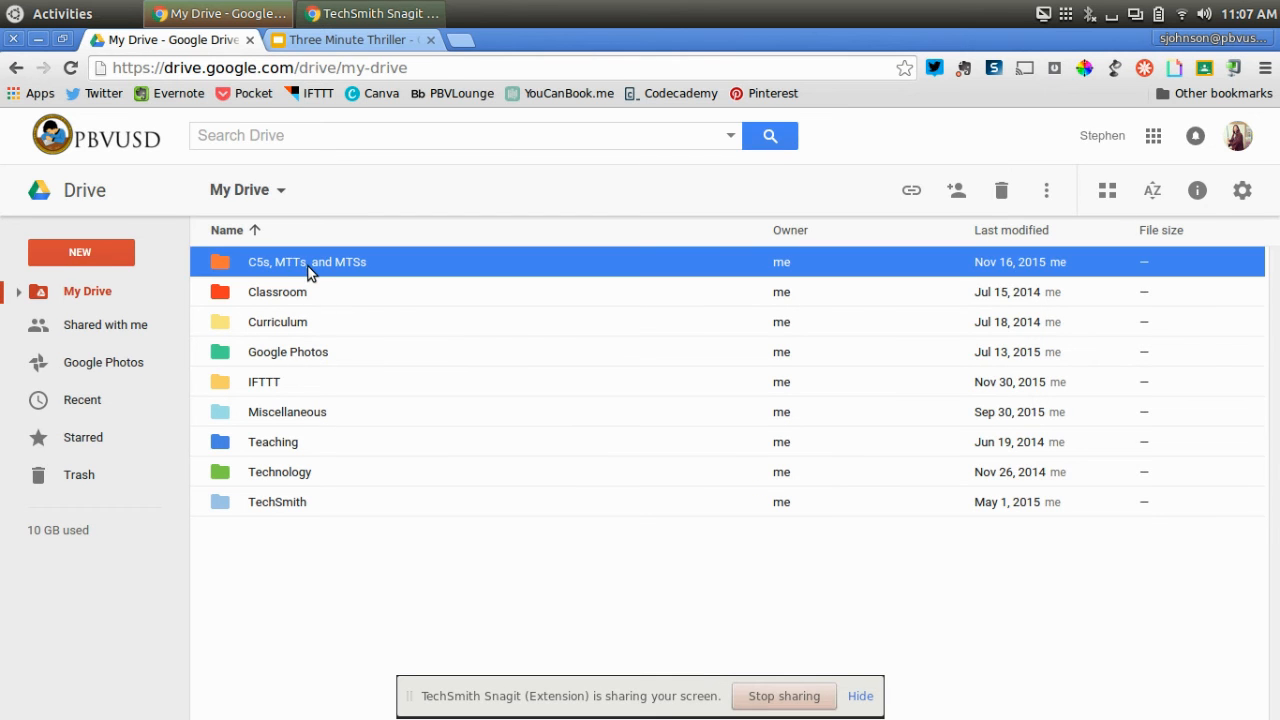
left_click(288, 412)
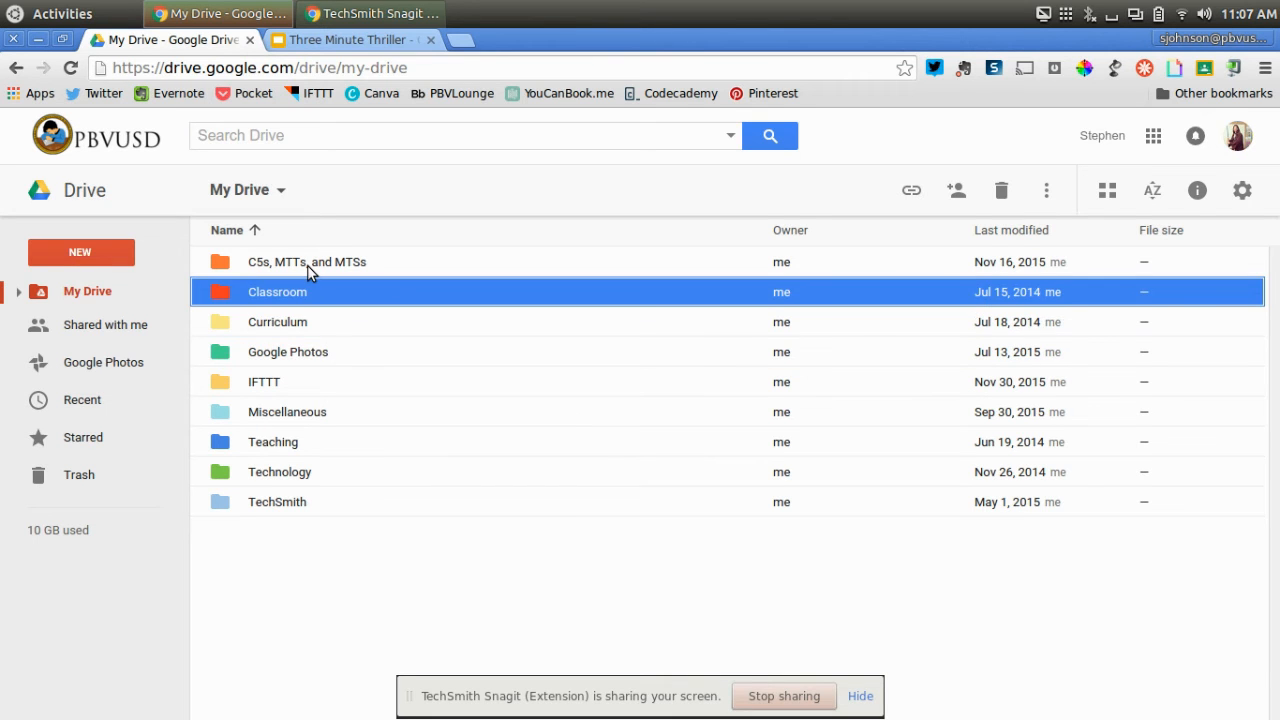
left_click(288, 352)
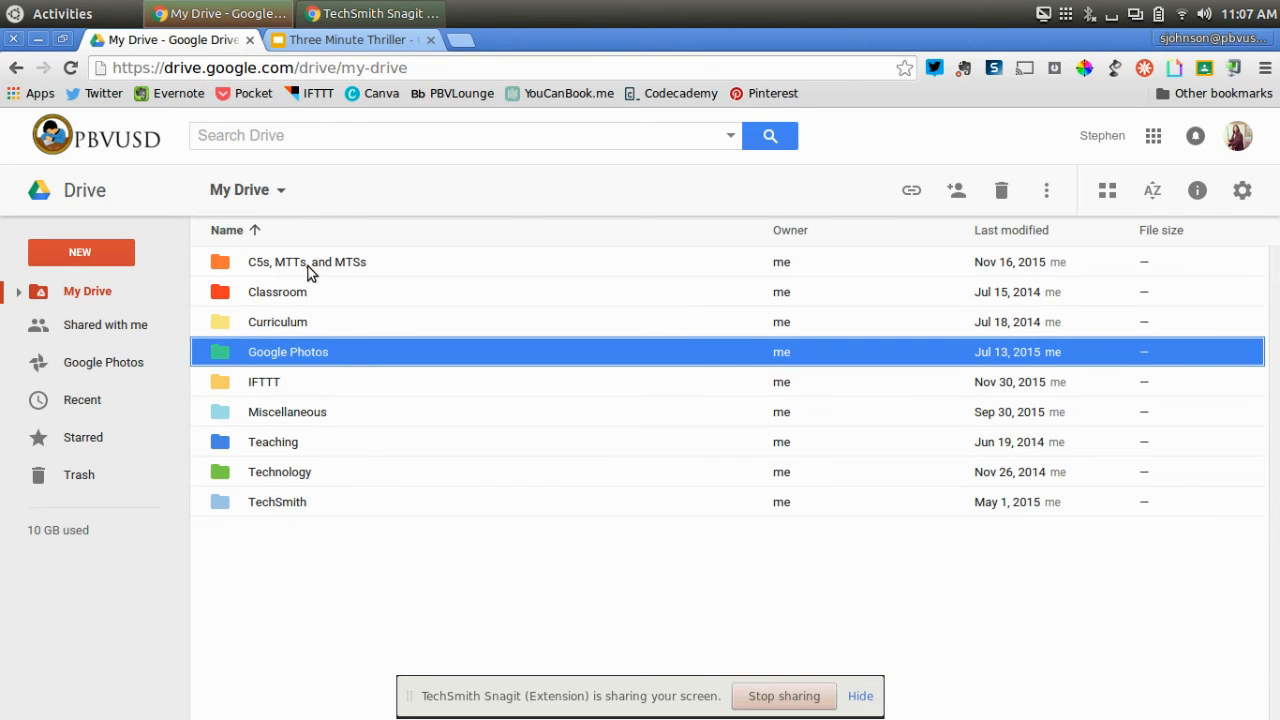
left_click(288, 412)
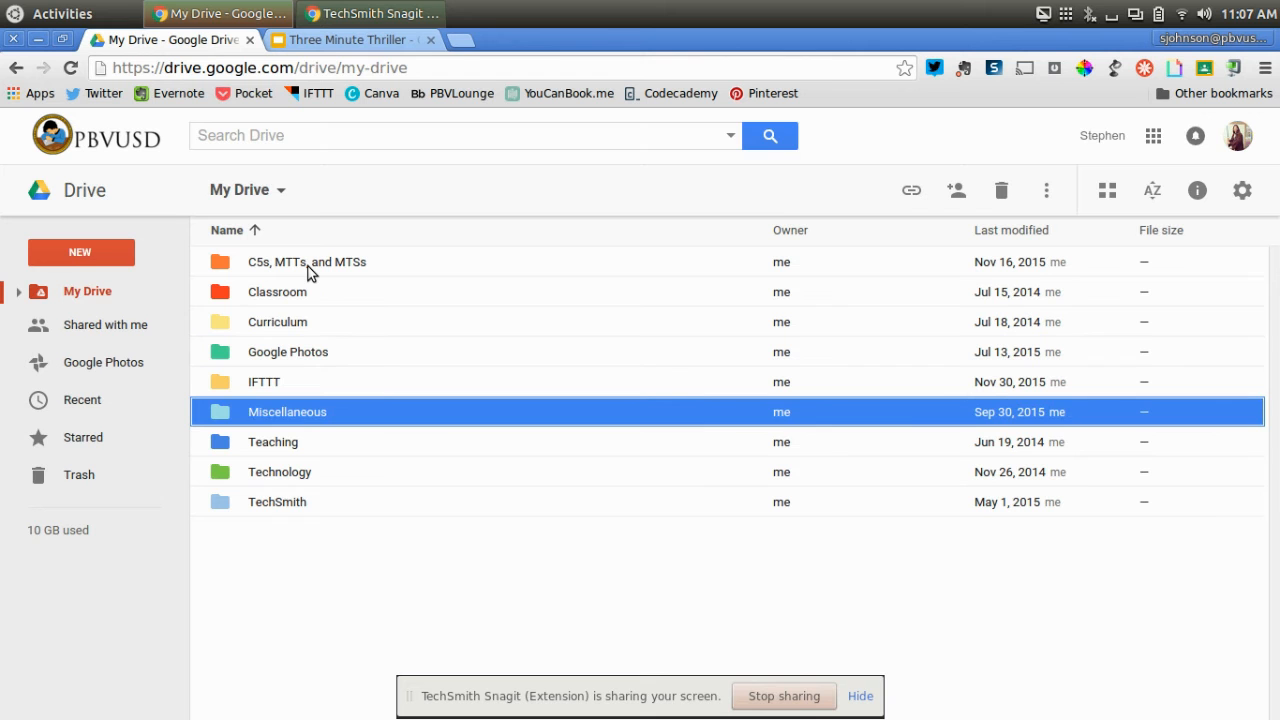
mouse_move(312, 402)
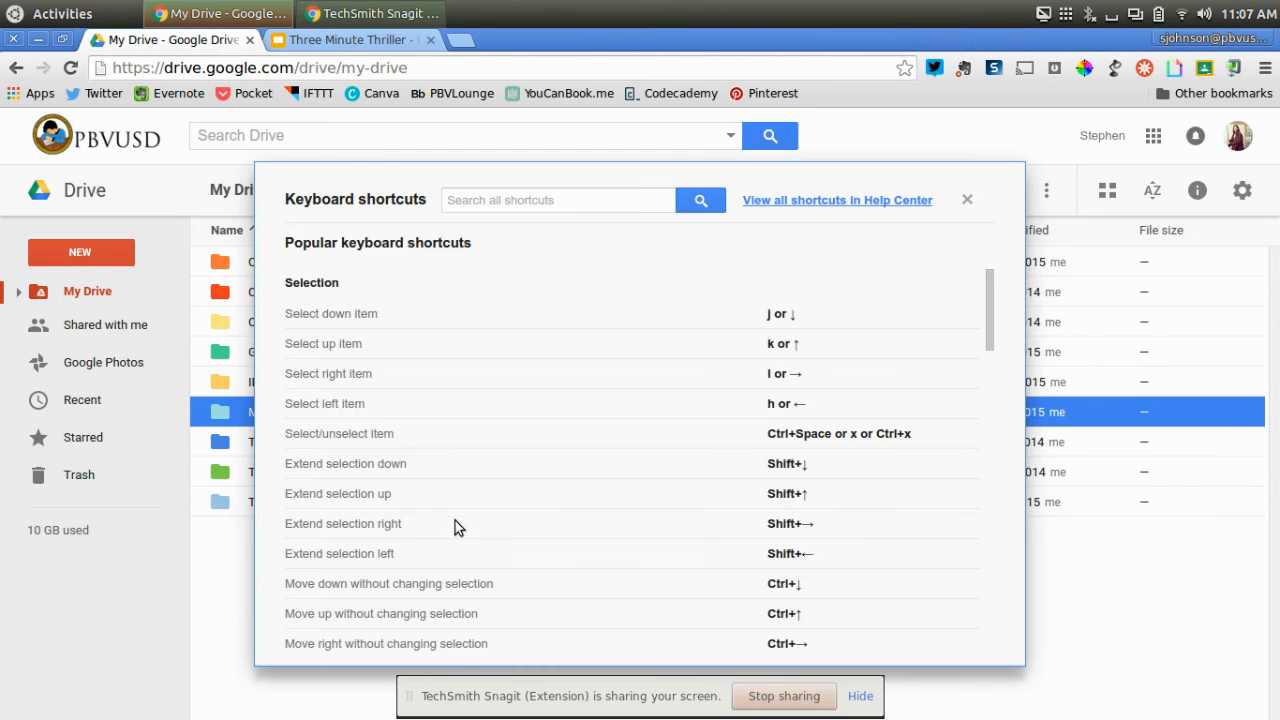
mouse_move(324, 330)
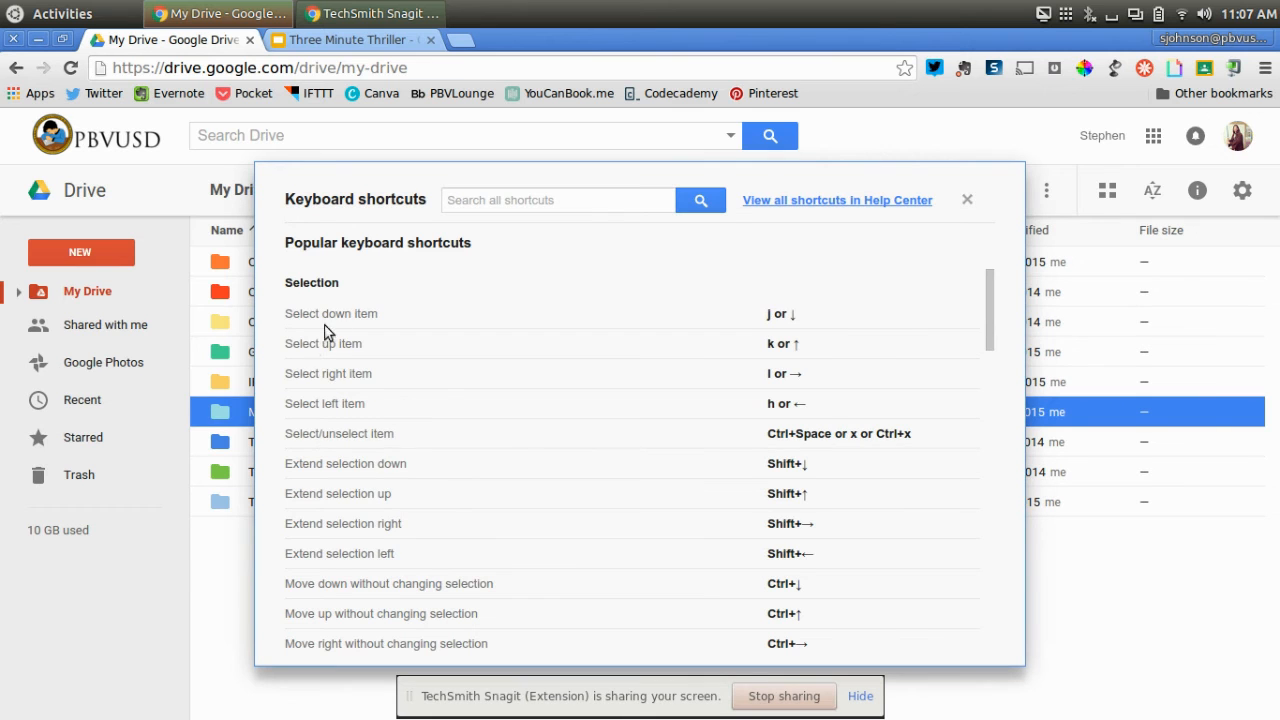
mouse_move(810, 356)
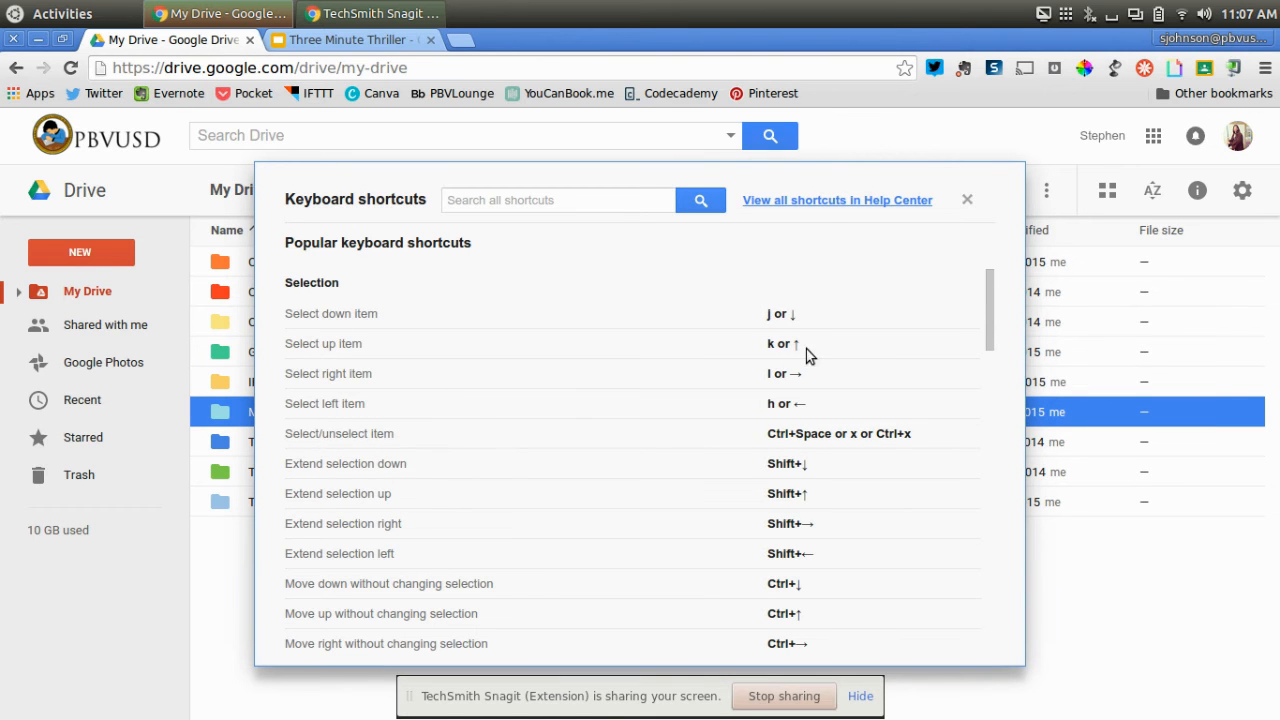
mouse_move(782, 392)
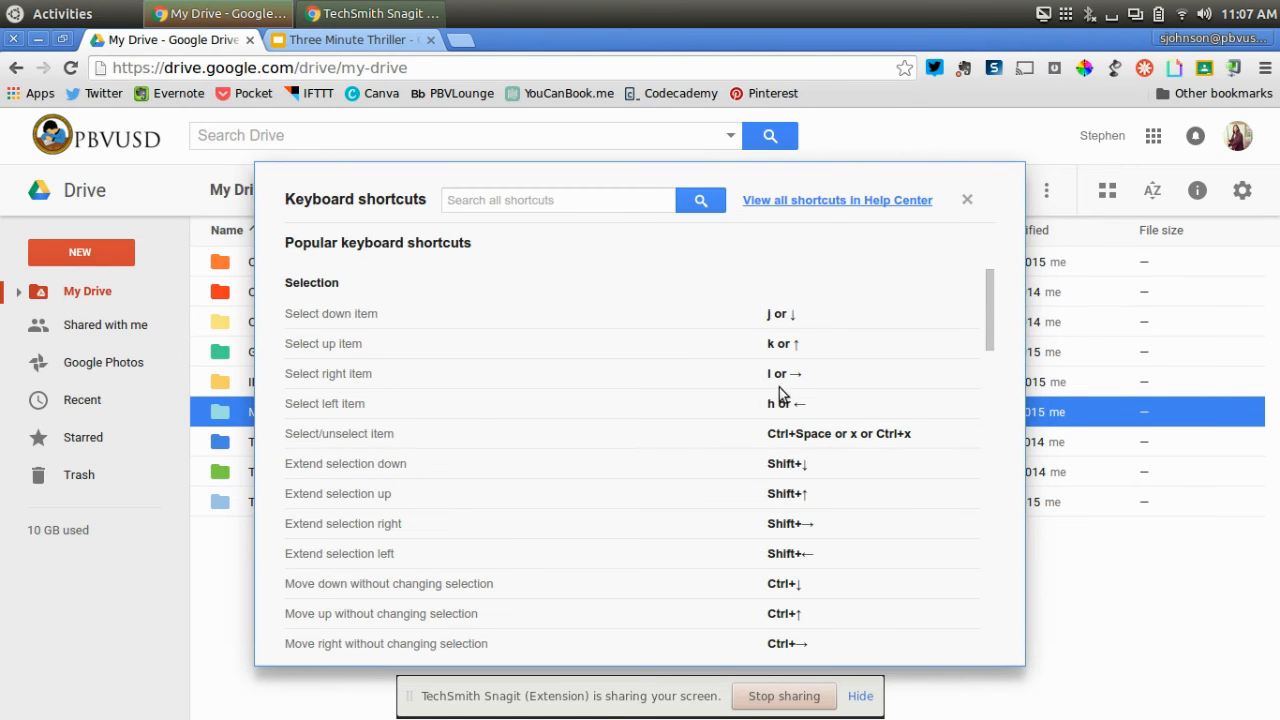
mouse_move(464, 556)
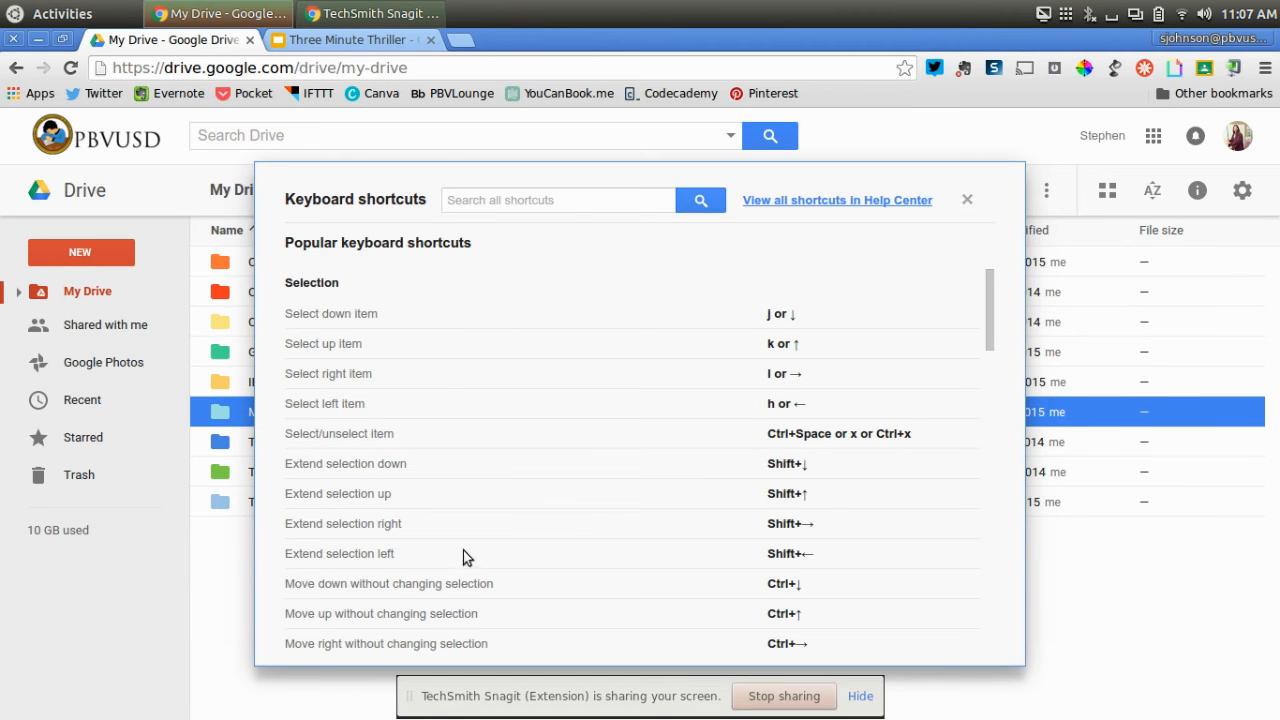
Step: Scroll the shortcuts overlay to the Go to section, then close it to return to My Drive
scroll("down", 3)
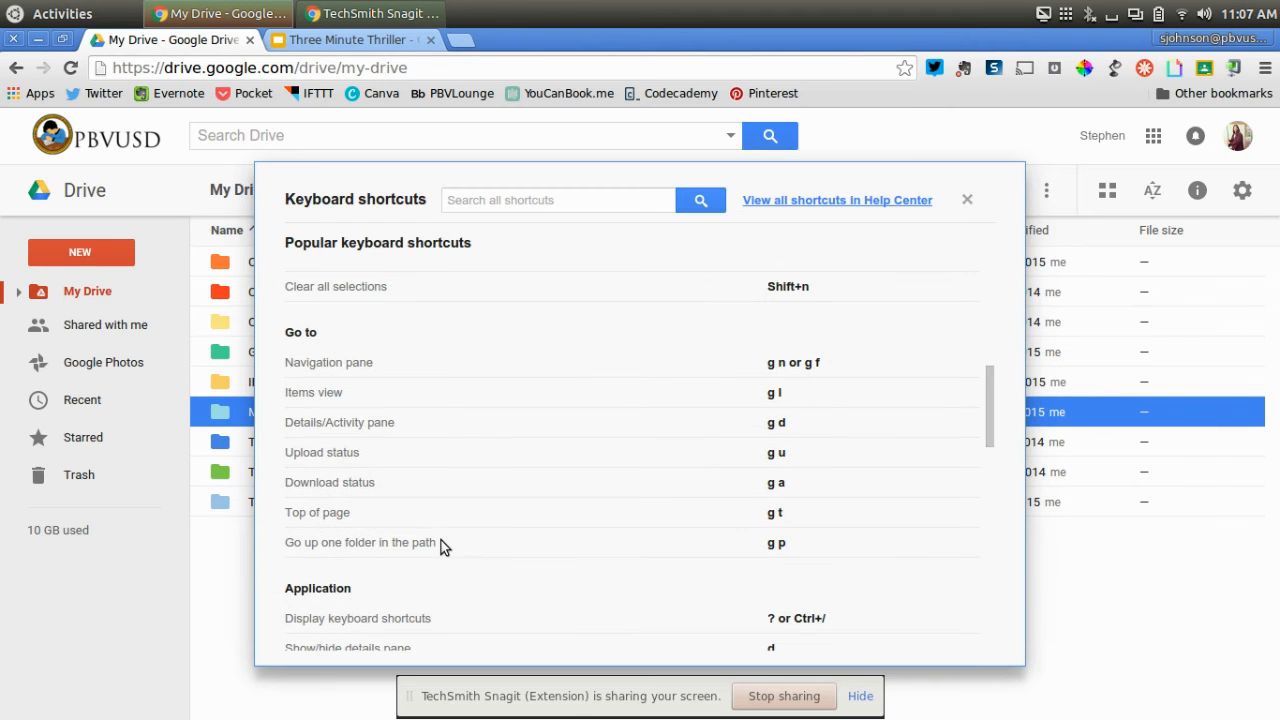
mouse_move(380, 392)
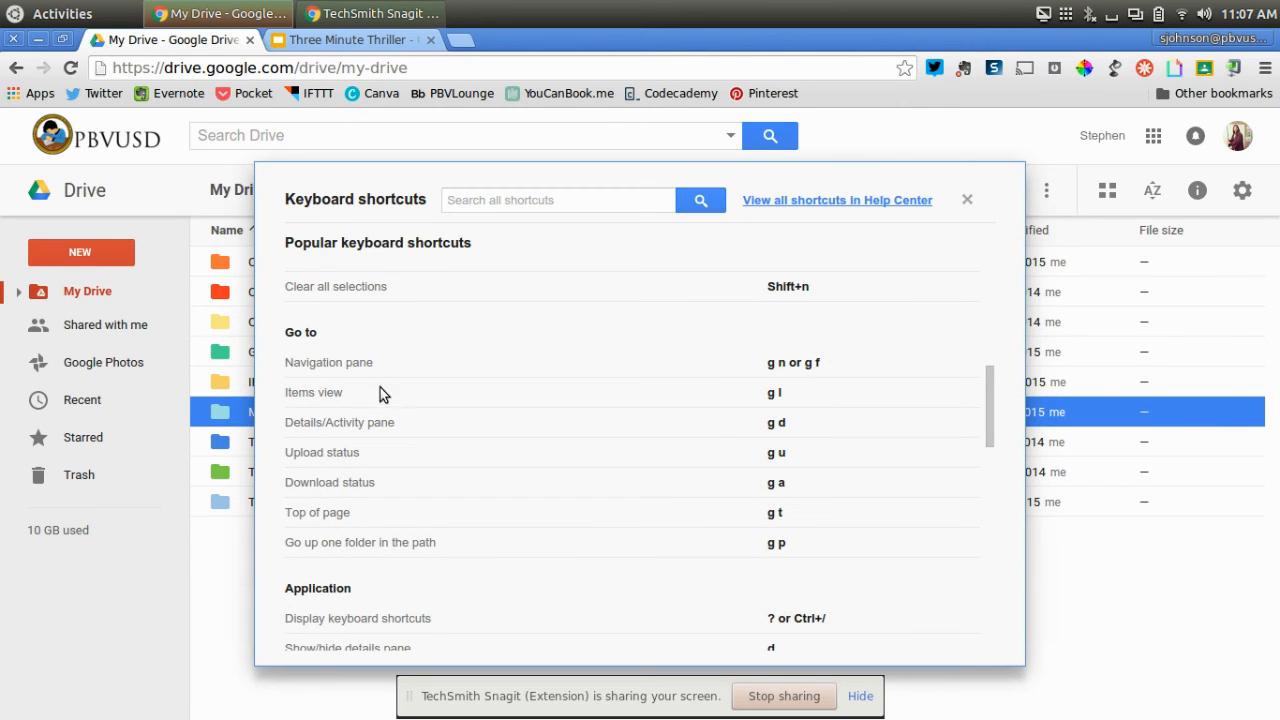
mouse_move(772, 376)
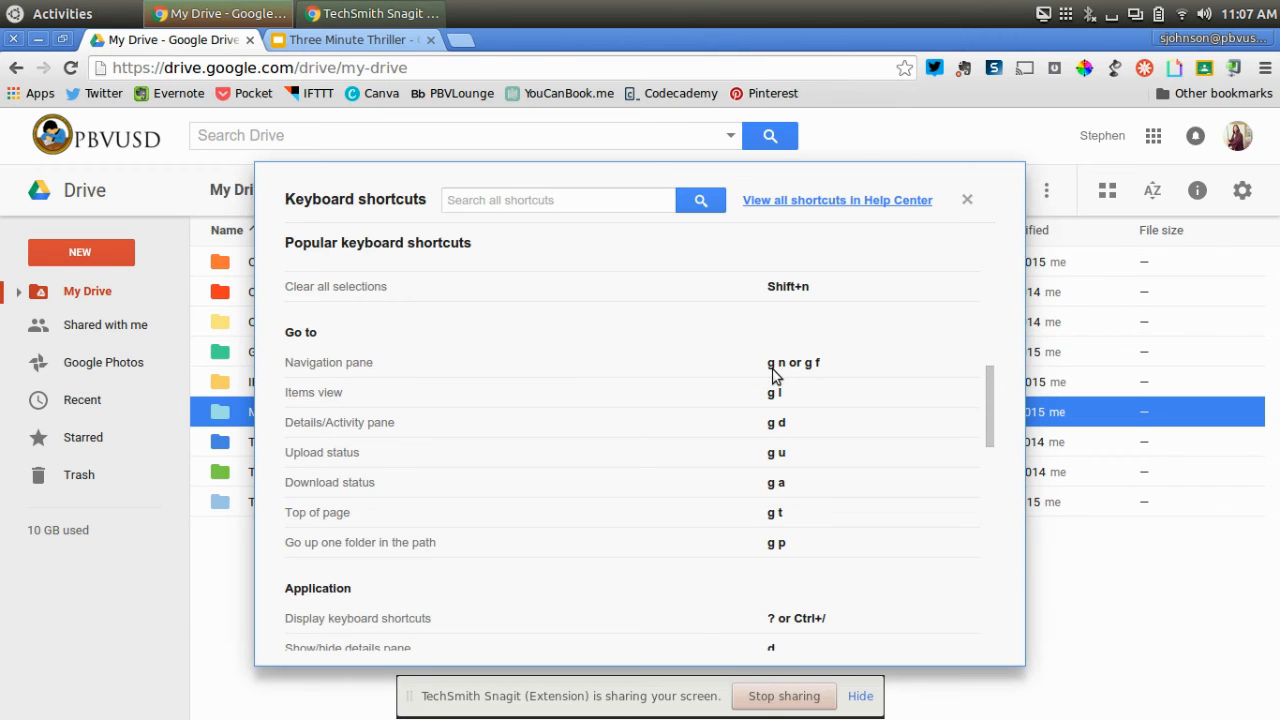
mouse_move(778, 372)
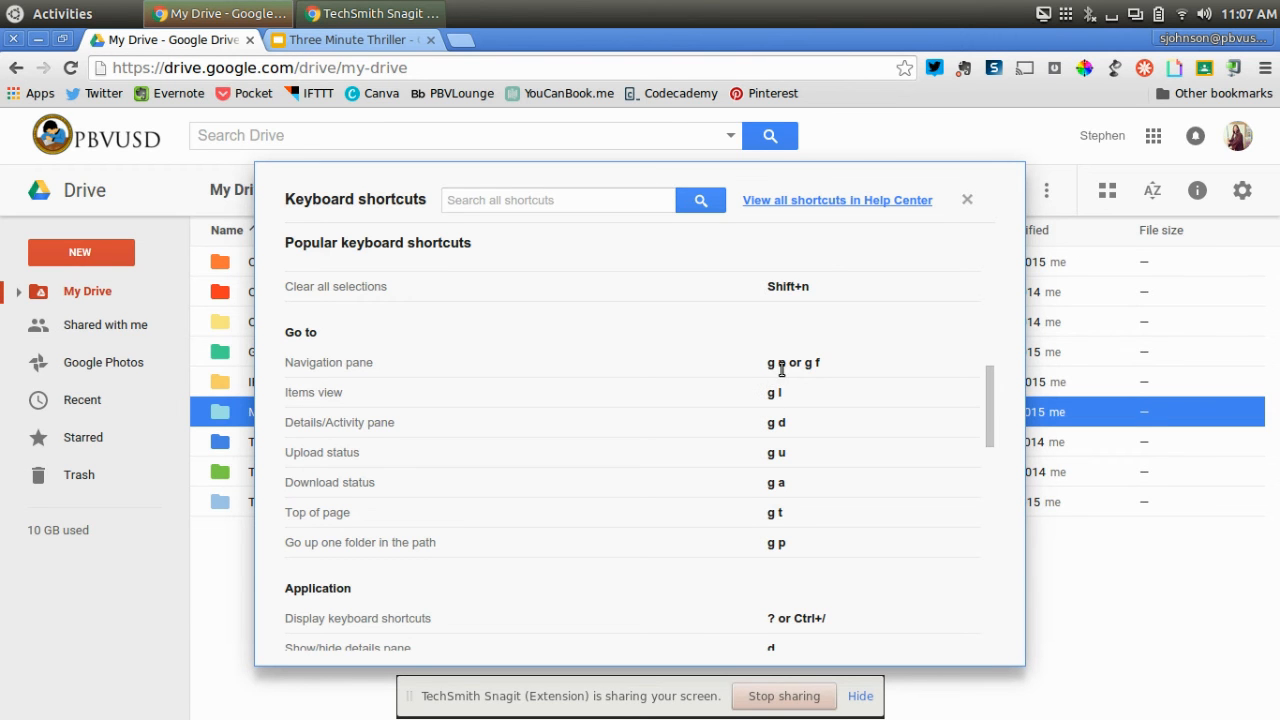
mouse_move(1084, 590)
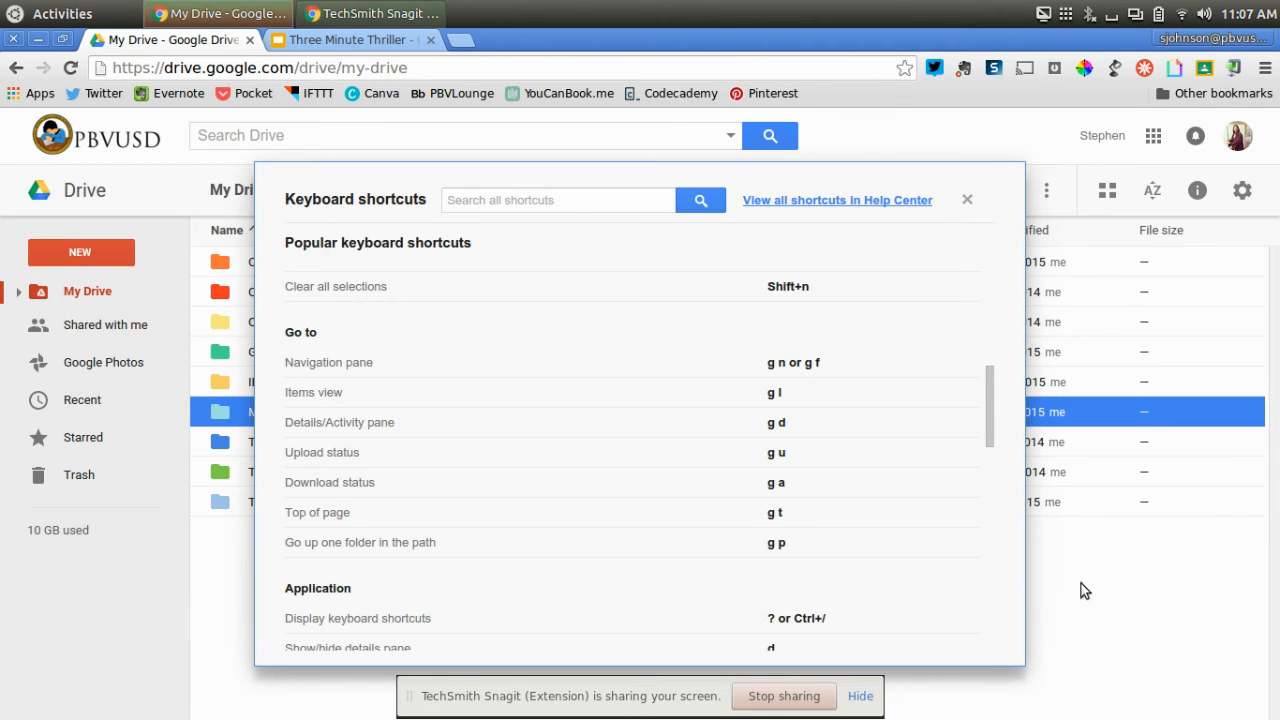
left_click(966, 200)
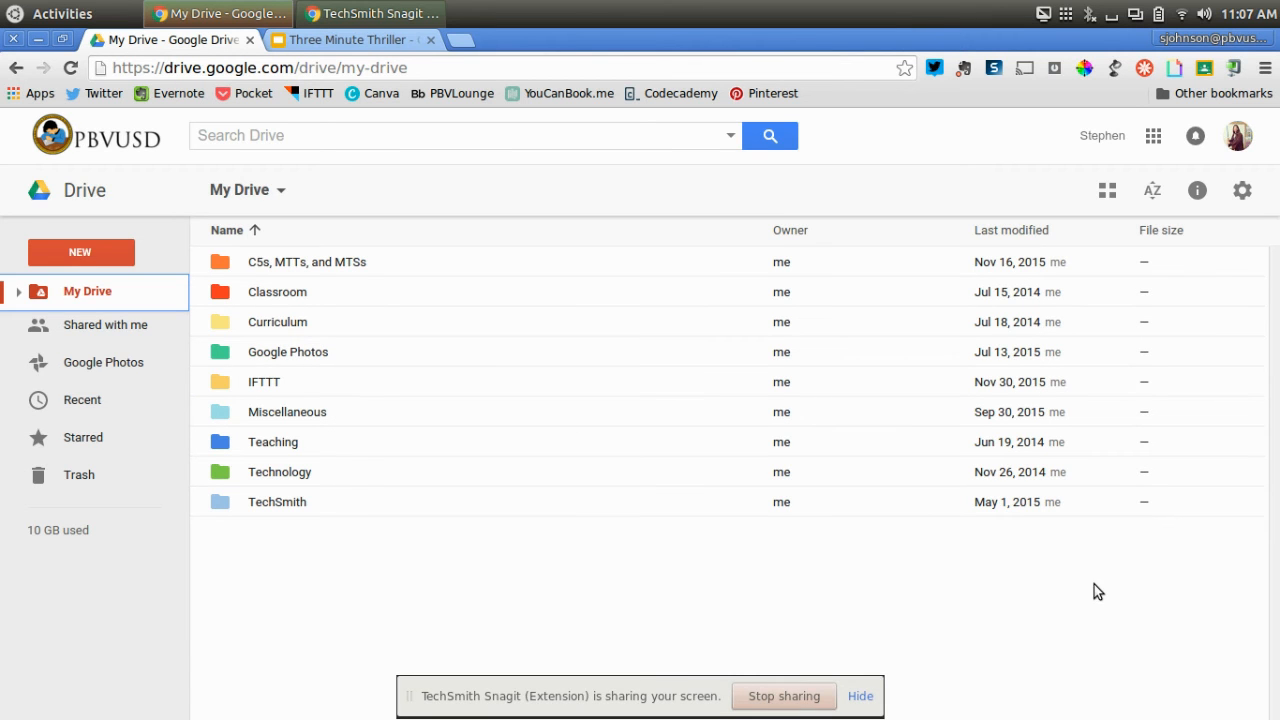
mouse_move(98, 296)
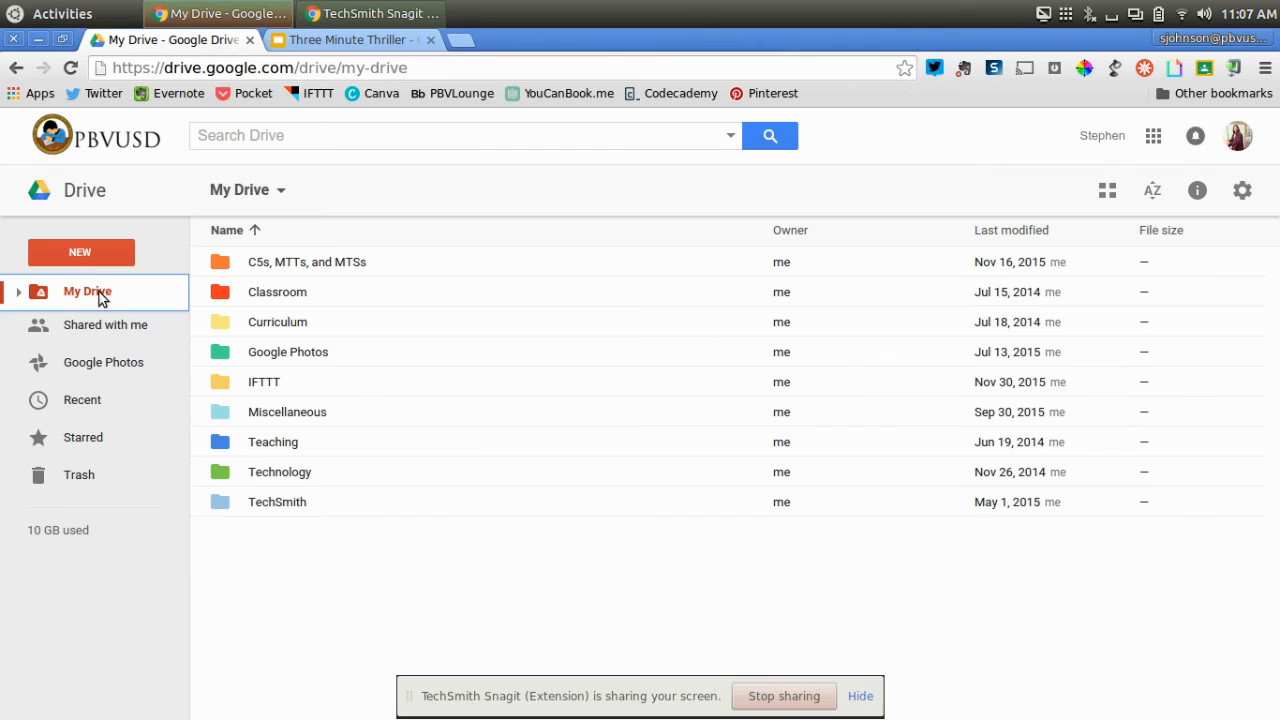
mouse_move(108, 304)
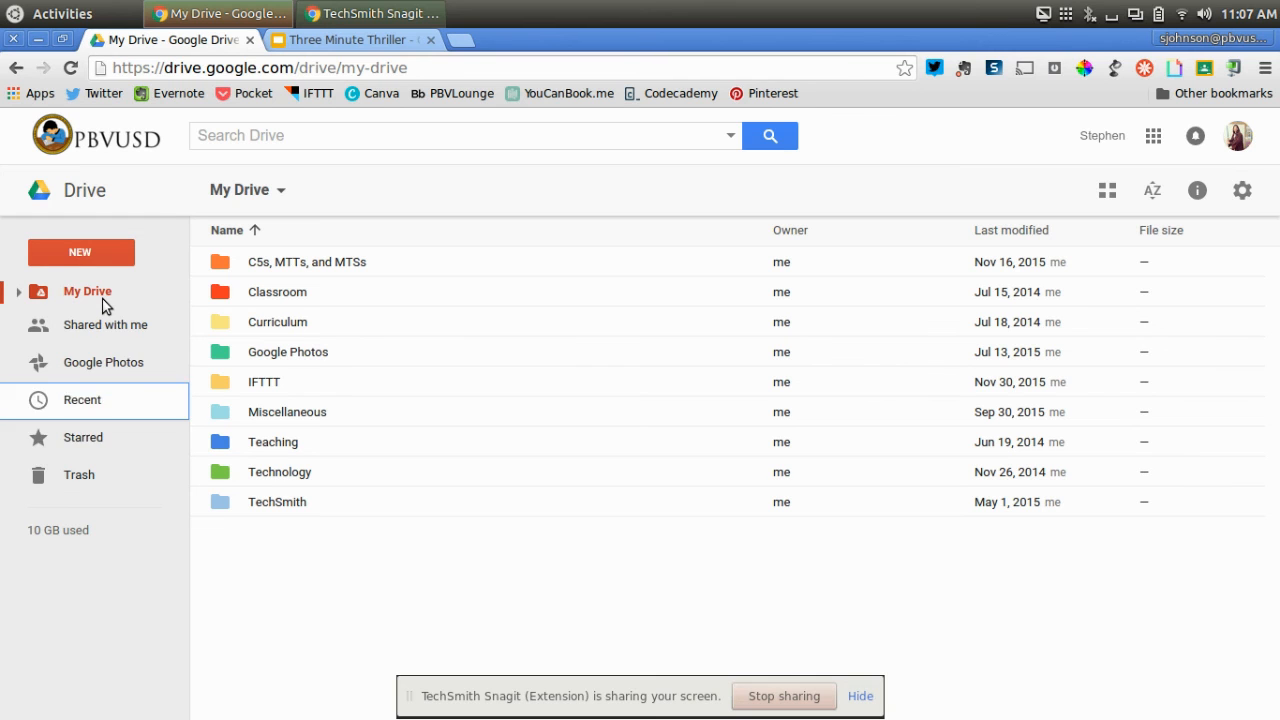
mouse_move(104, 362)
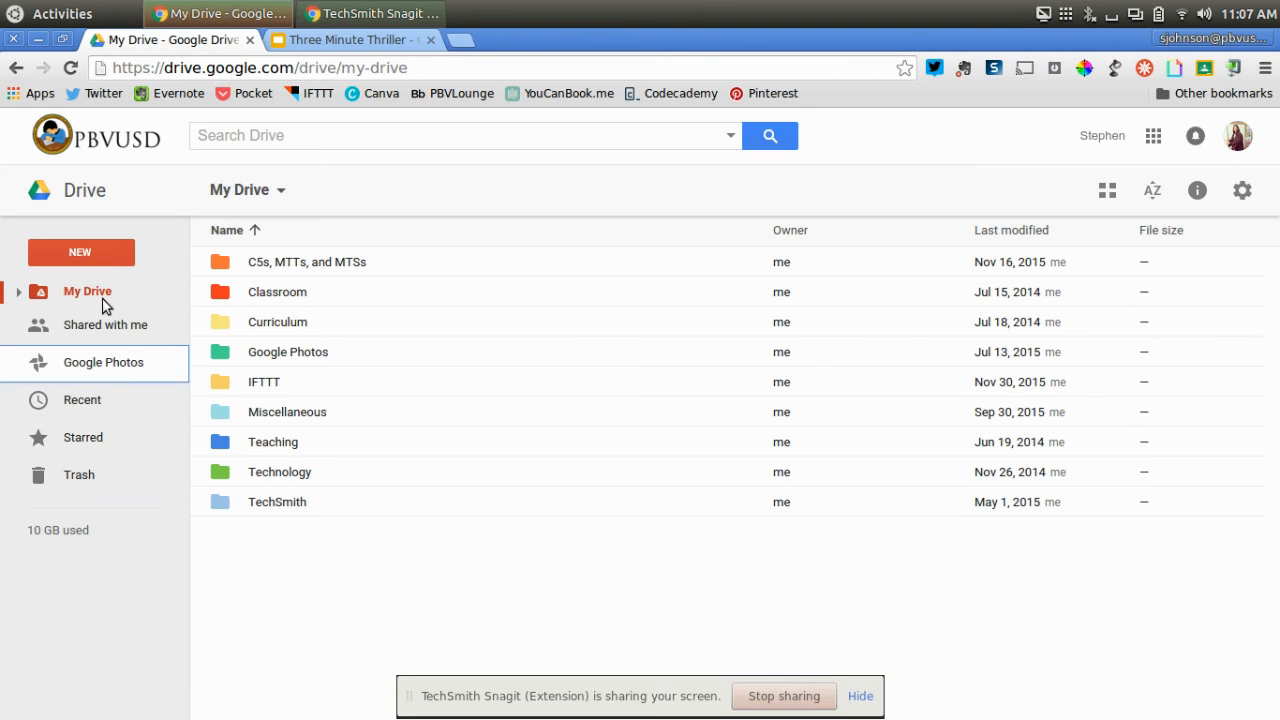
mouse_move(530, 634)
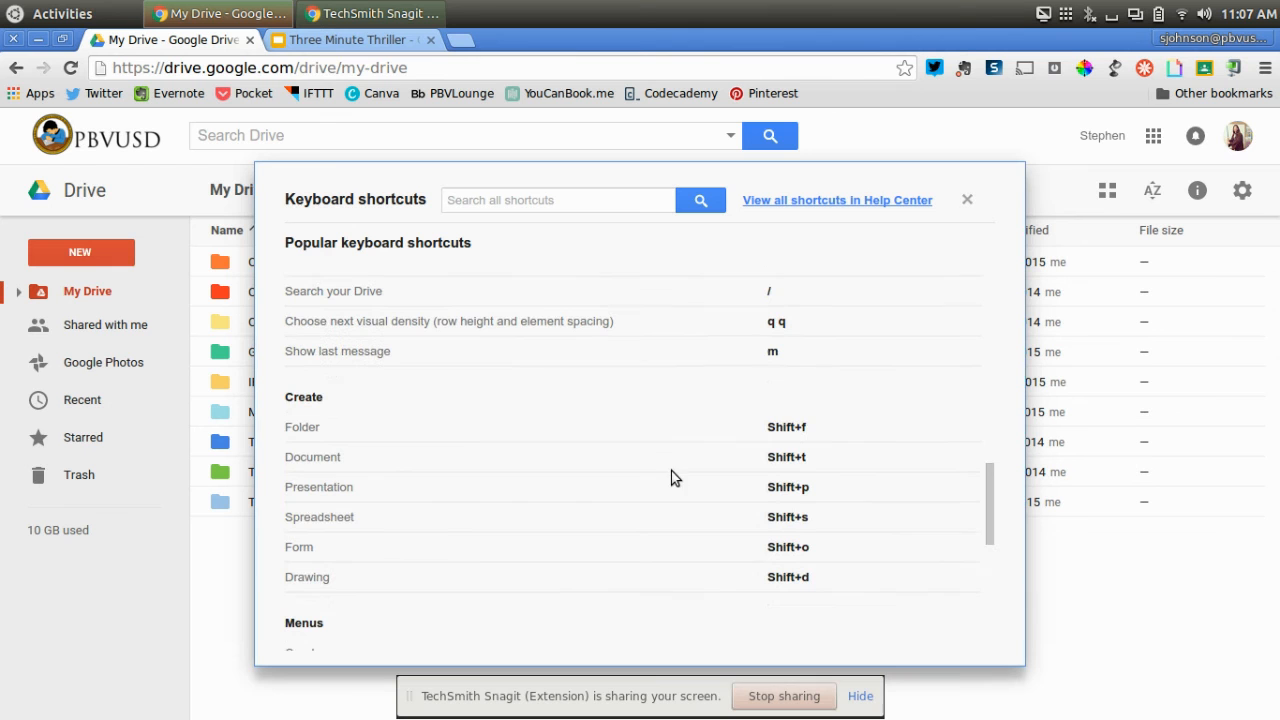
mouse_move(310, 452)
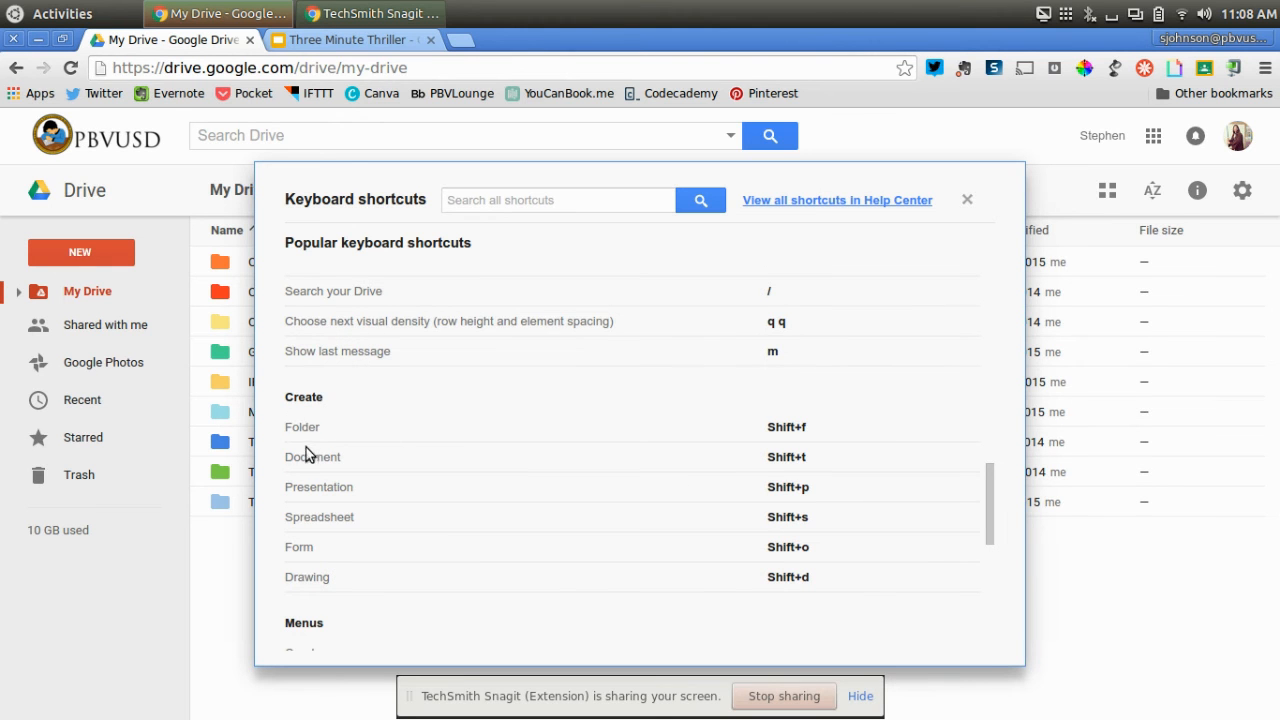
mouse_move(808, 444)
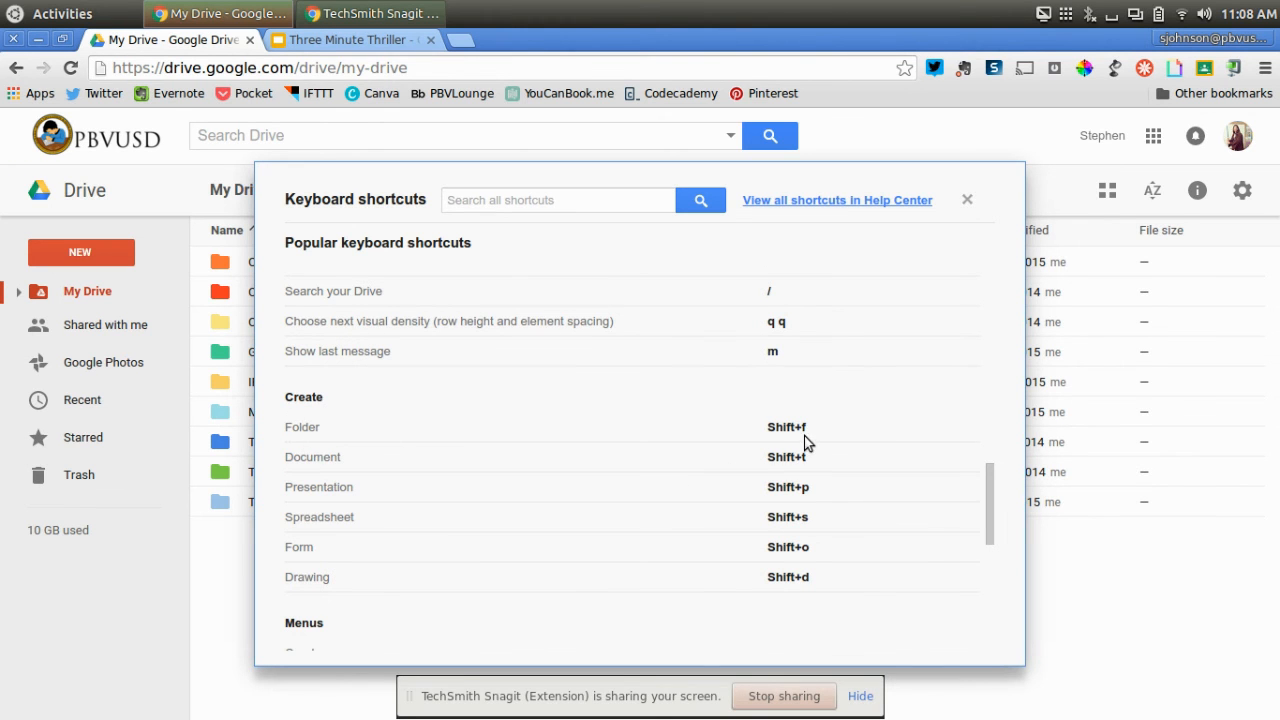
left_click(966, 200)
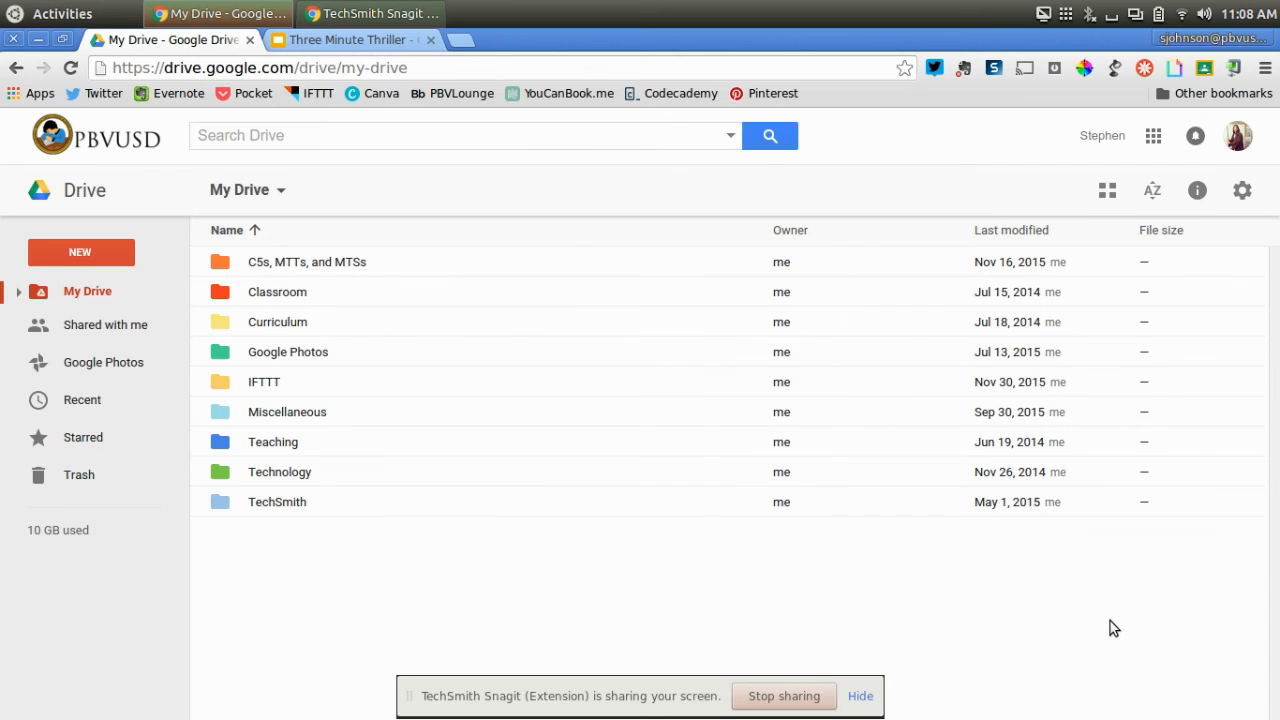
left_click(80, 252)
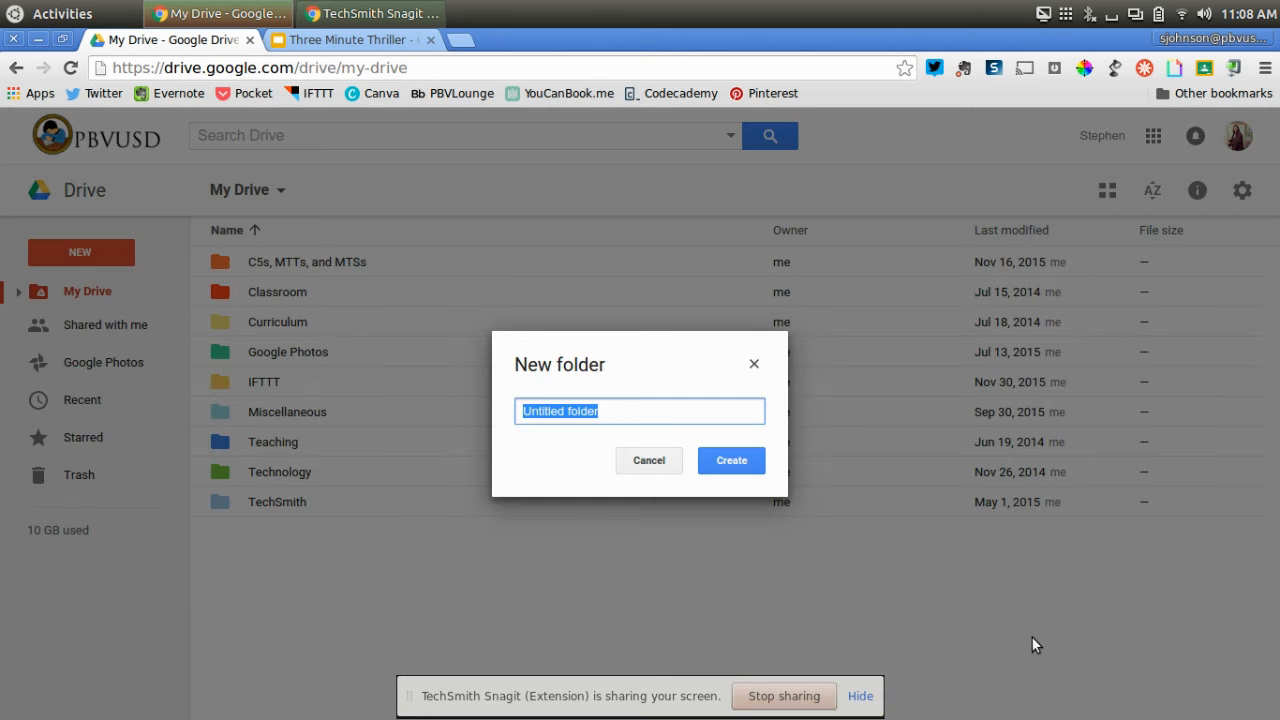
mouse_move(662, 440)
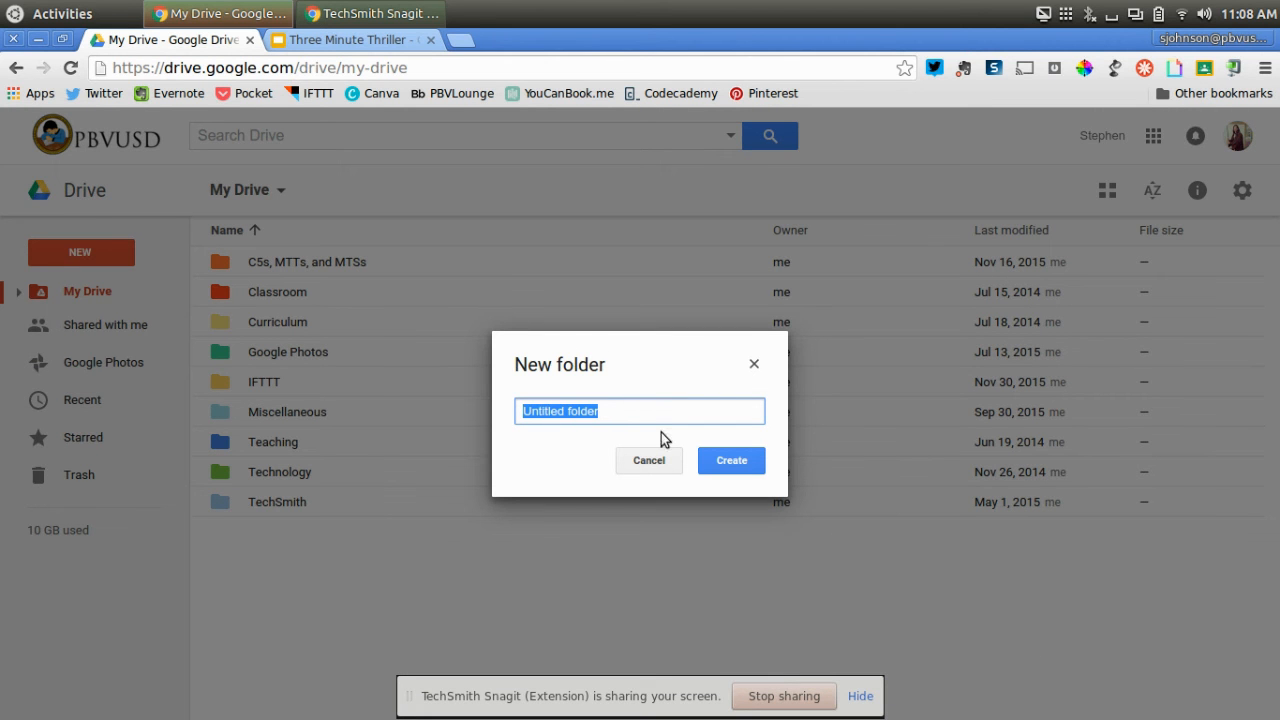
left_click(648, 460)
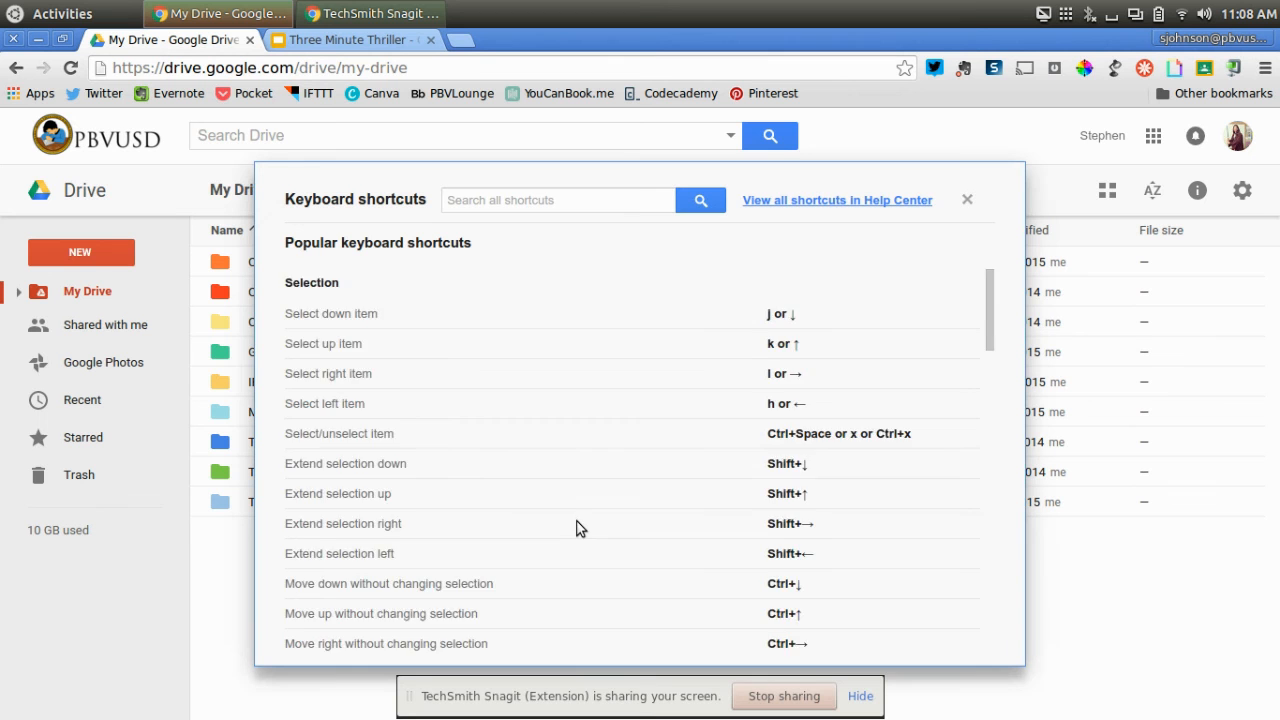
Step: Scroll the shortcuts overlay down to the Create section with folder and document shortcuts
scroll("down", 3)
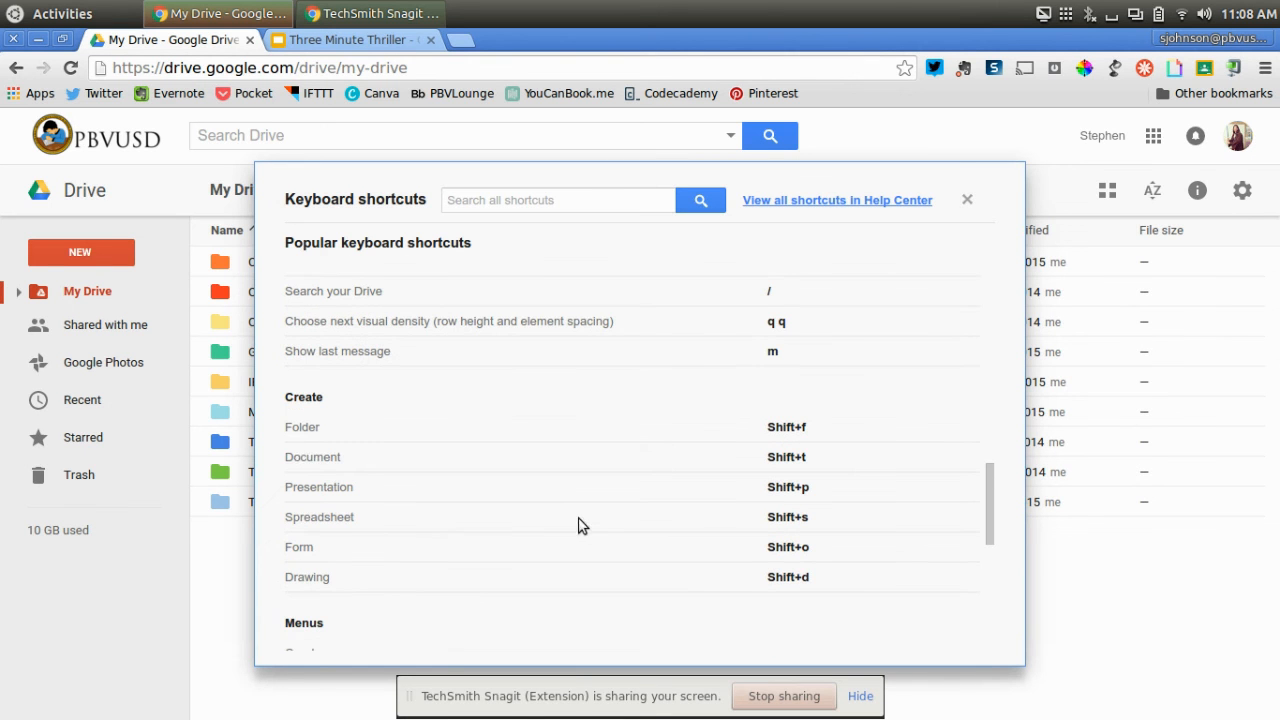
mouse_move(788, 476)
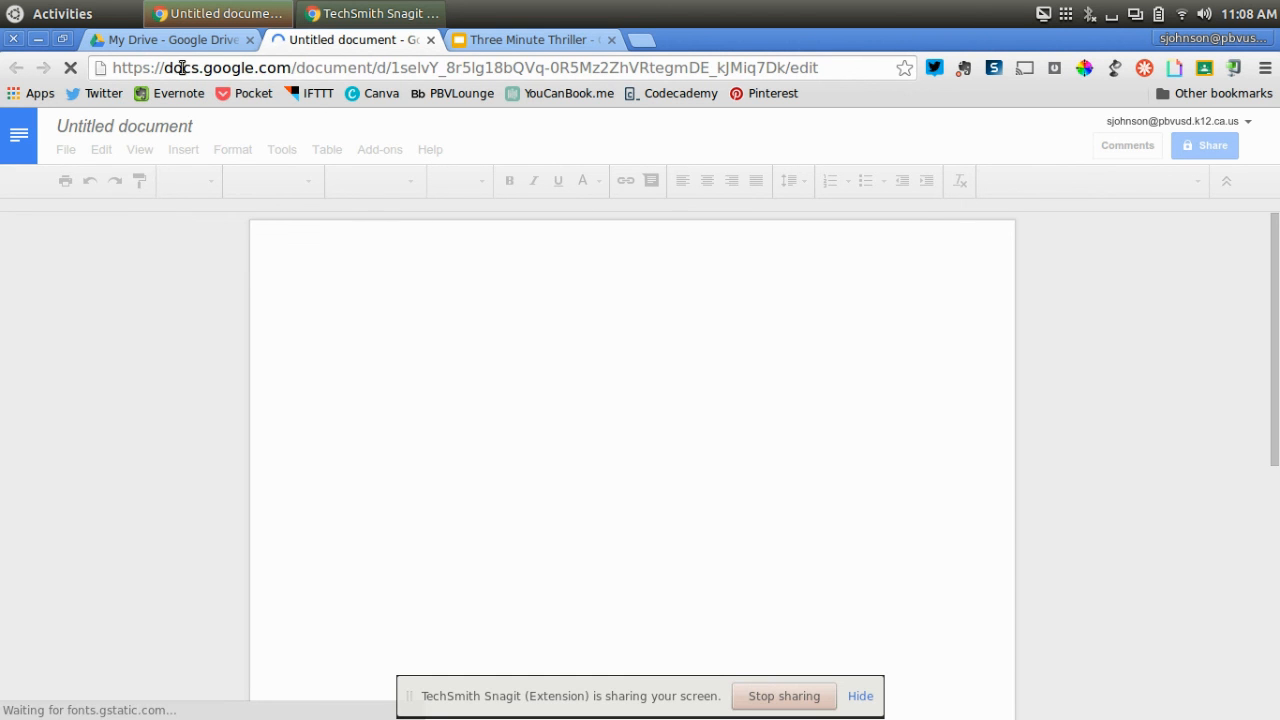
Step: Return to the My Drive tab and choose Google Docs from the NEW menu
left_click(170, 40)
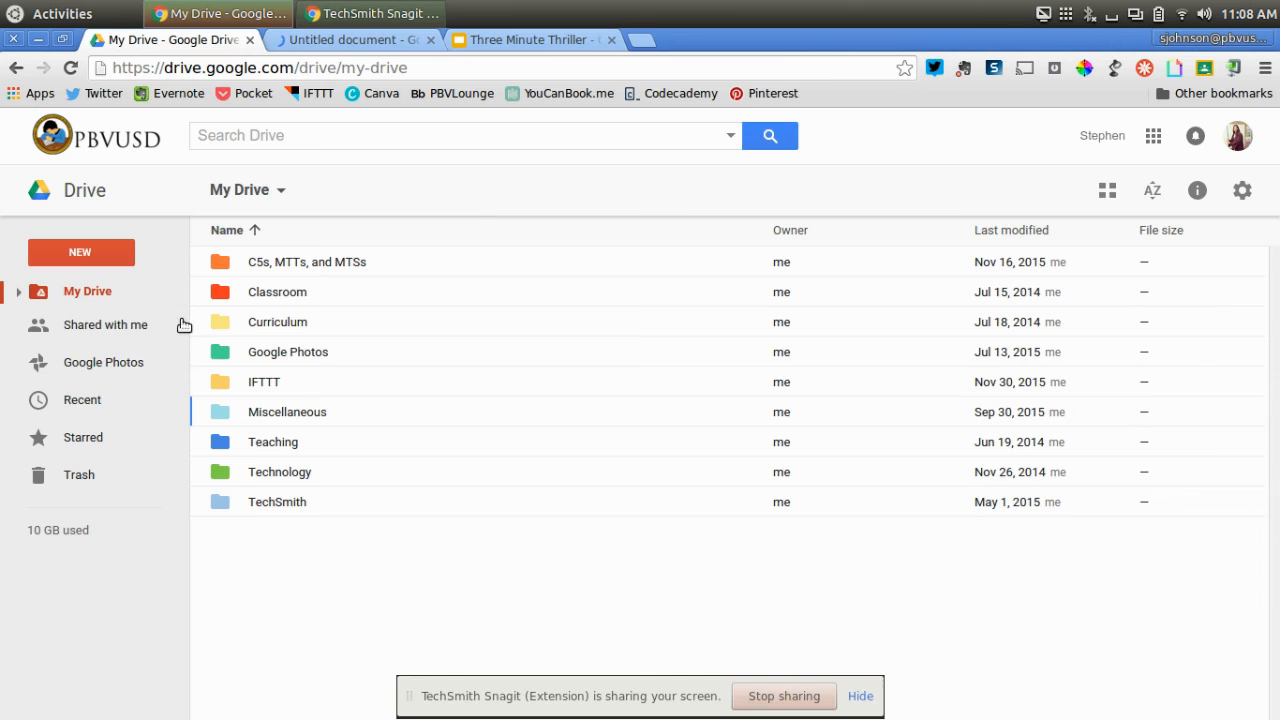
left_click(80, 252)
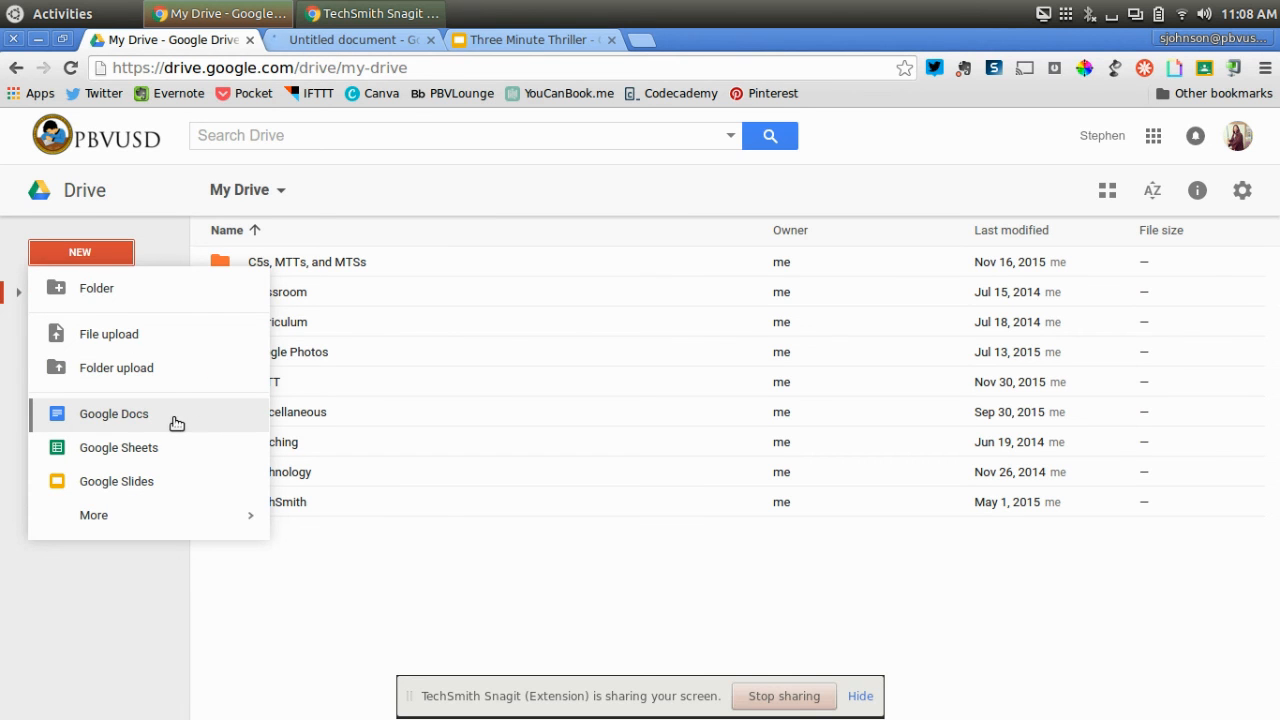
left_click(474, 588)
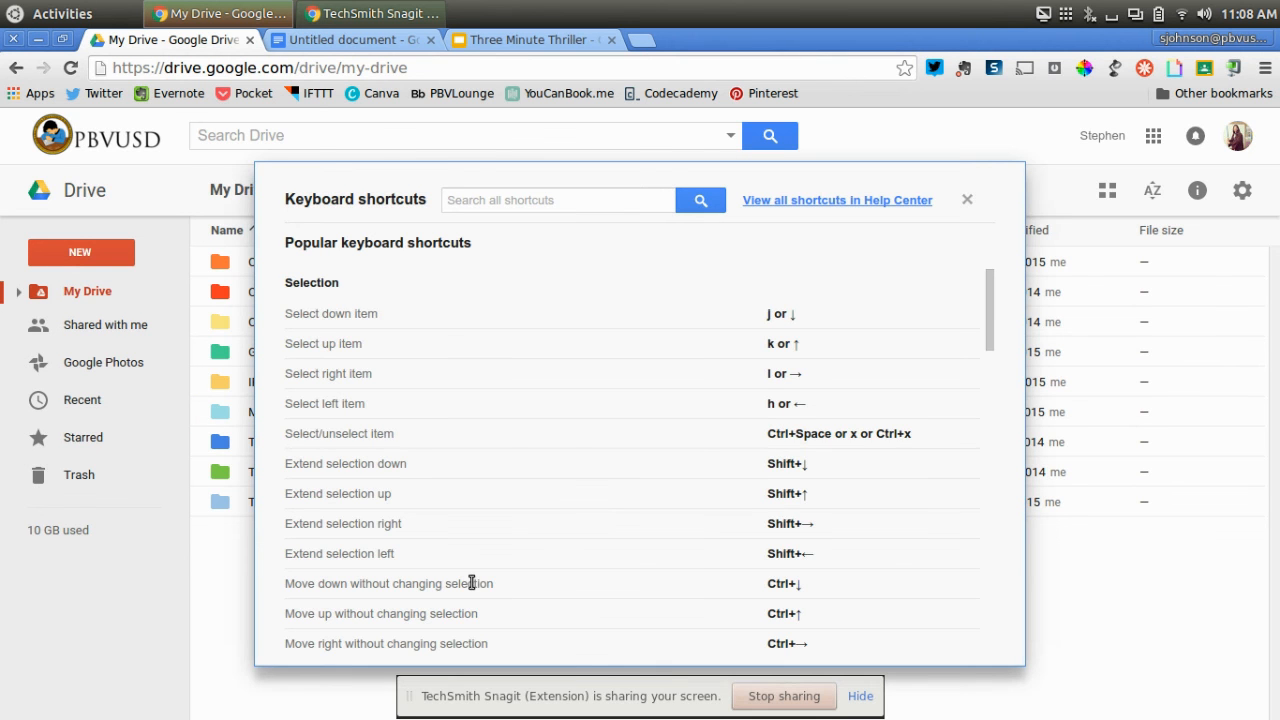
Step: Scroll the shortcuts overlay past the Go to section into the Application section
scroll("down", 3)
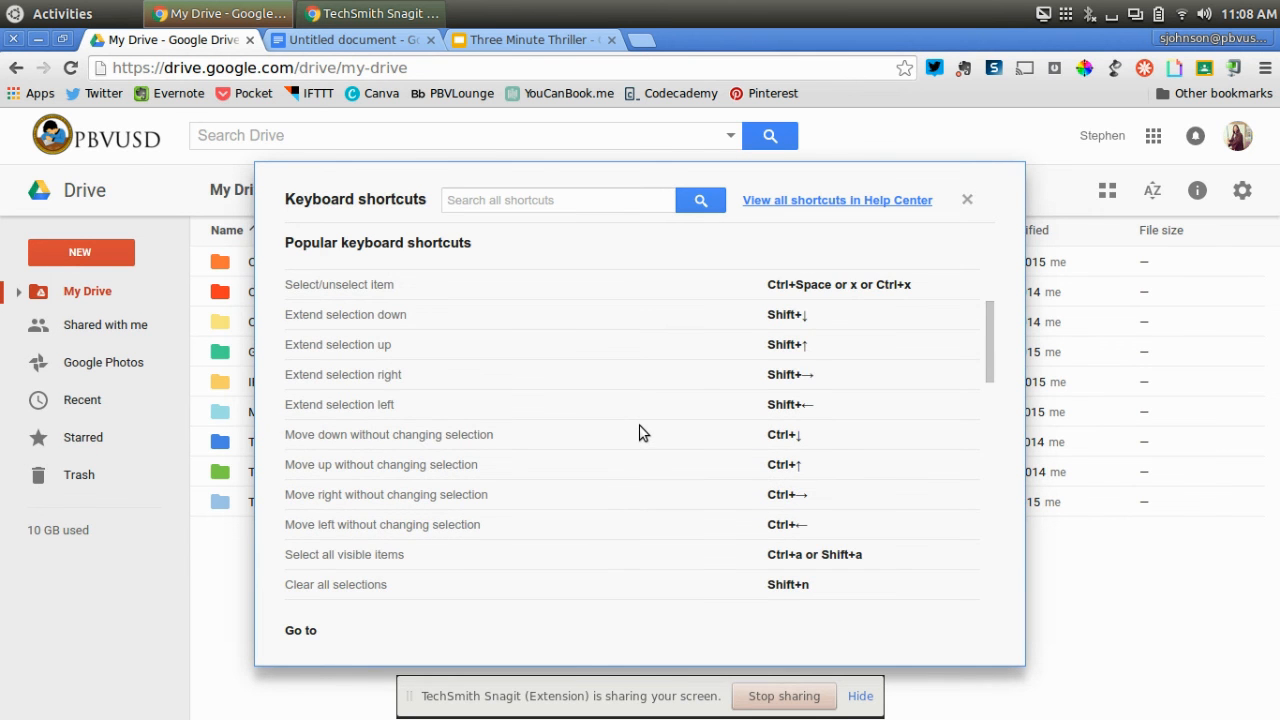
scroll("down", 3)
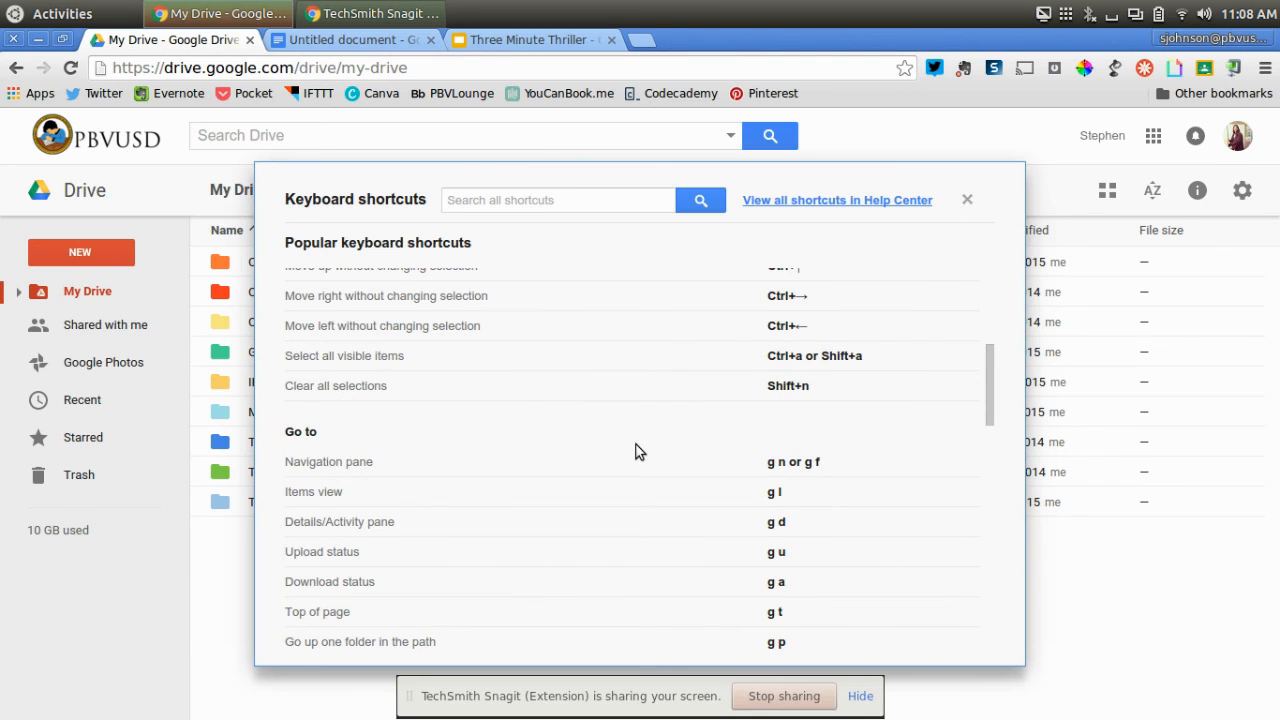
mouse_move(638, 472)
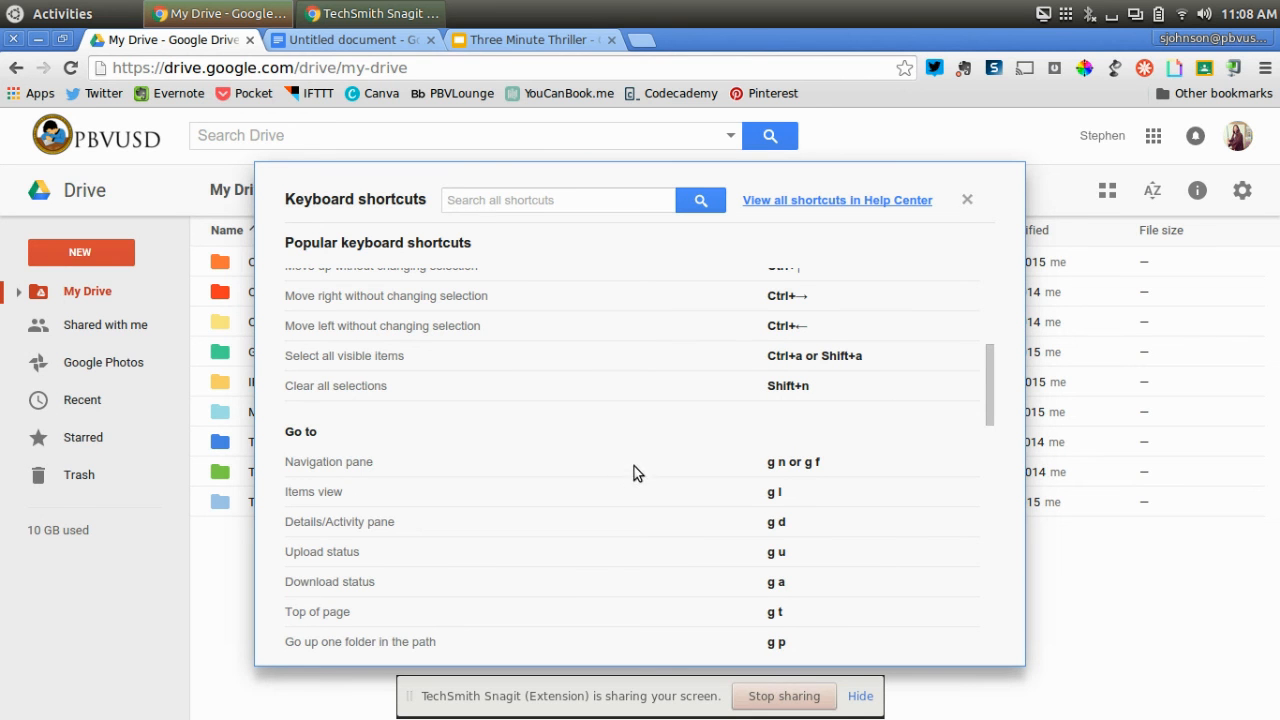
mouse_move(640, 448)
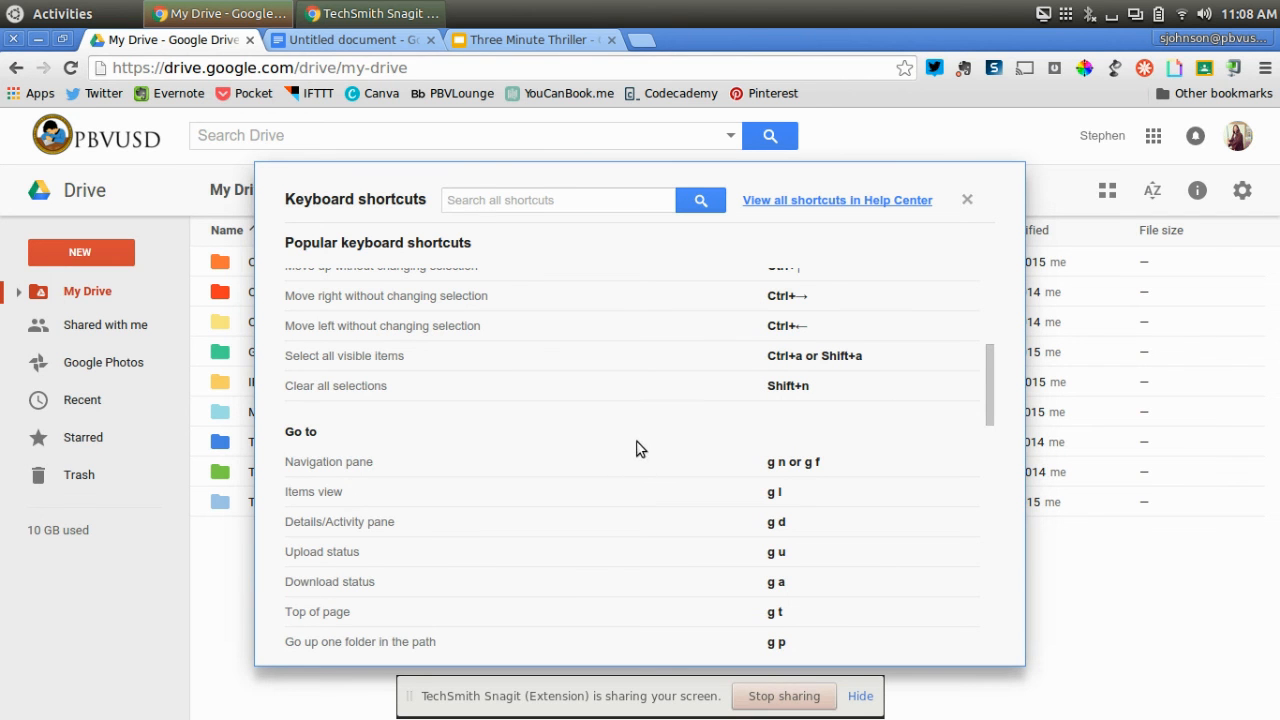
scroll("down", 3)
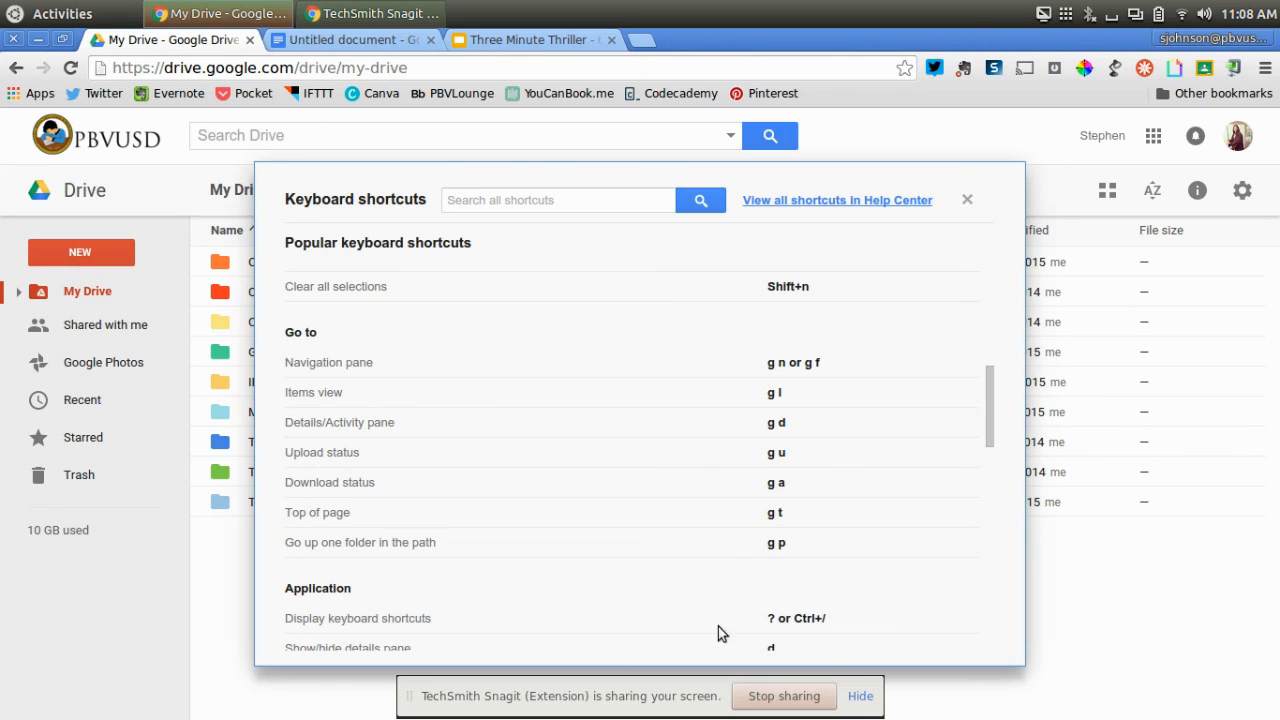